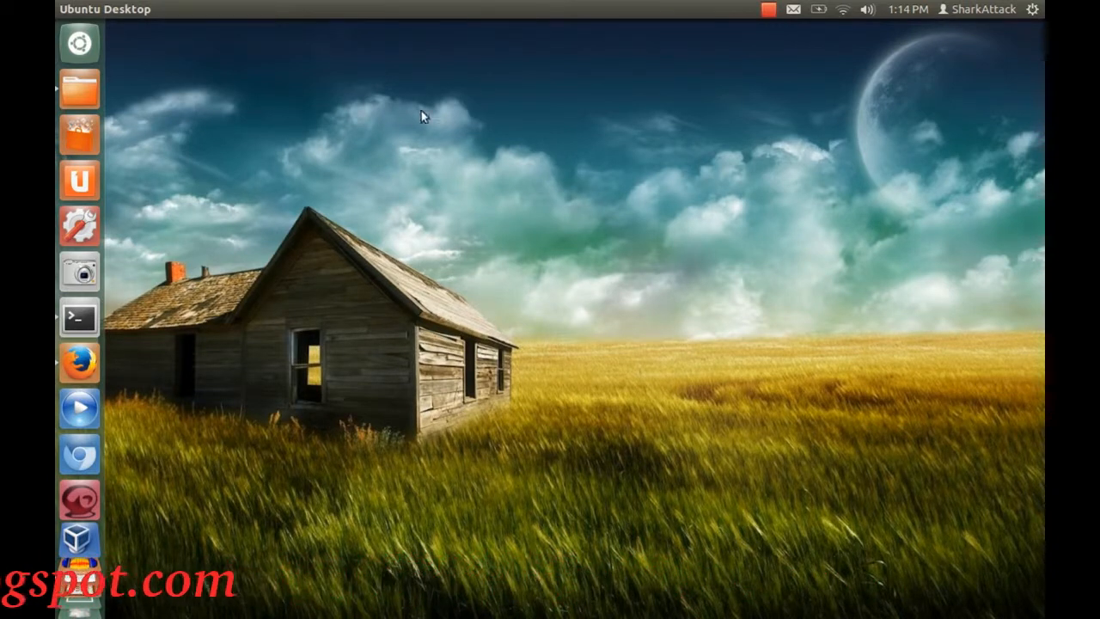
mouse_move(79, 138)
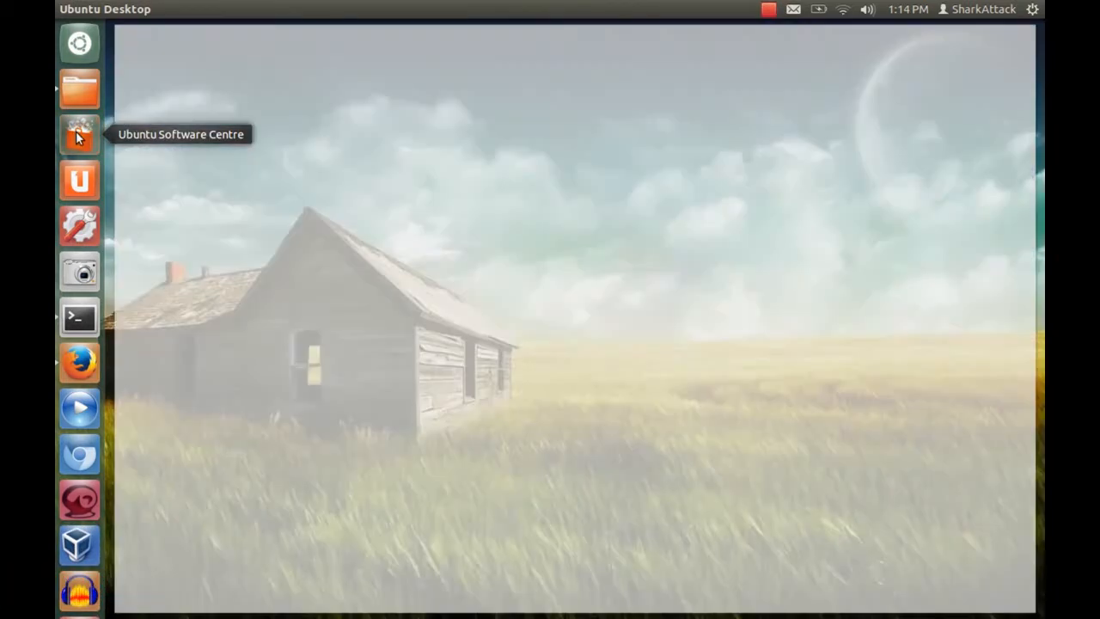
Search Ubuntu Software Centre for 'phatch' to find Phatch PHoto bATCH Processor.
left_click(79, 135)
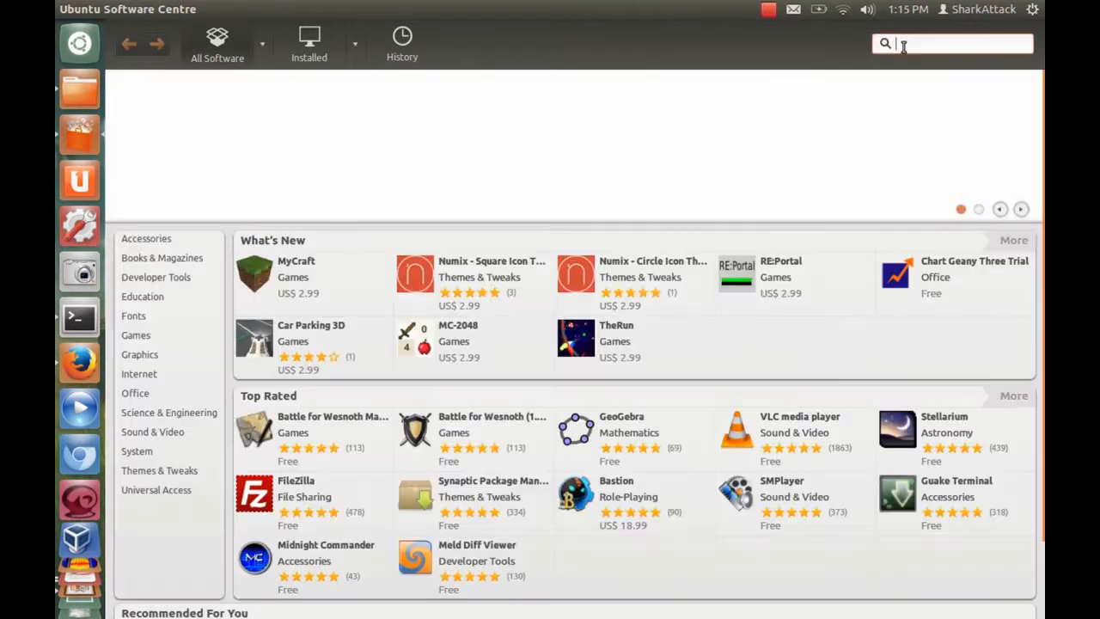
type("phatch")
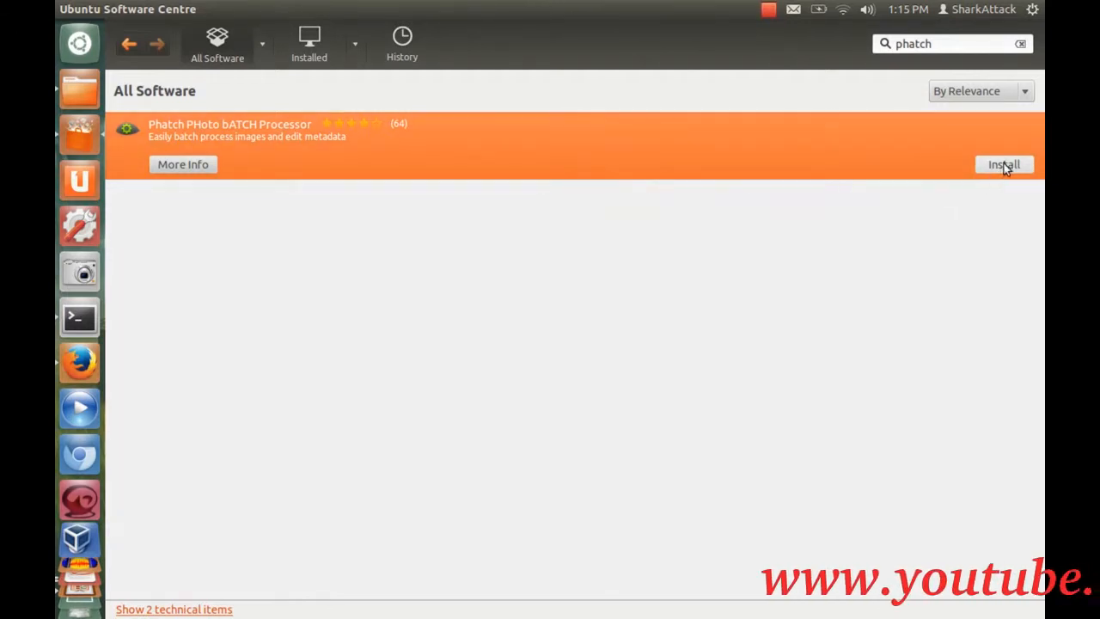
Install Phatch PHoto bATCH Processor, authenticating the installation.
left_click(1004, 165)
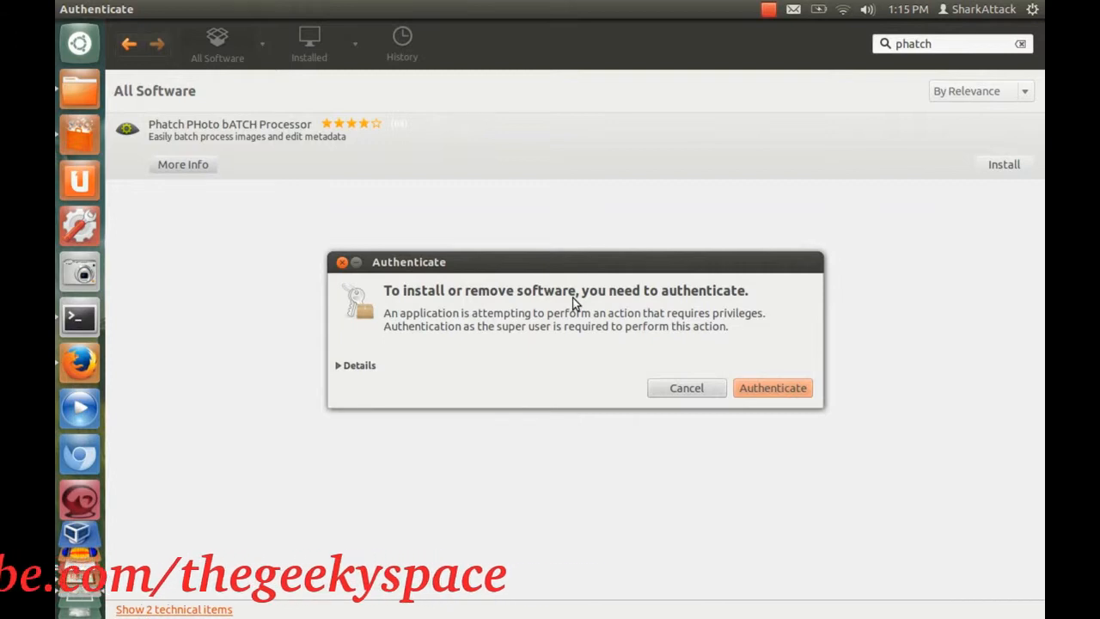
left_click(774, 388)
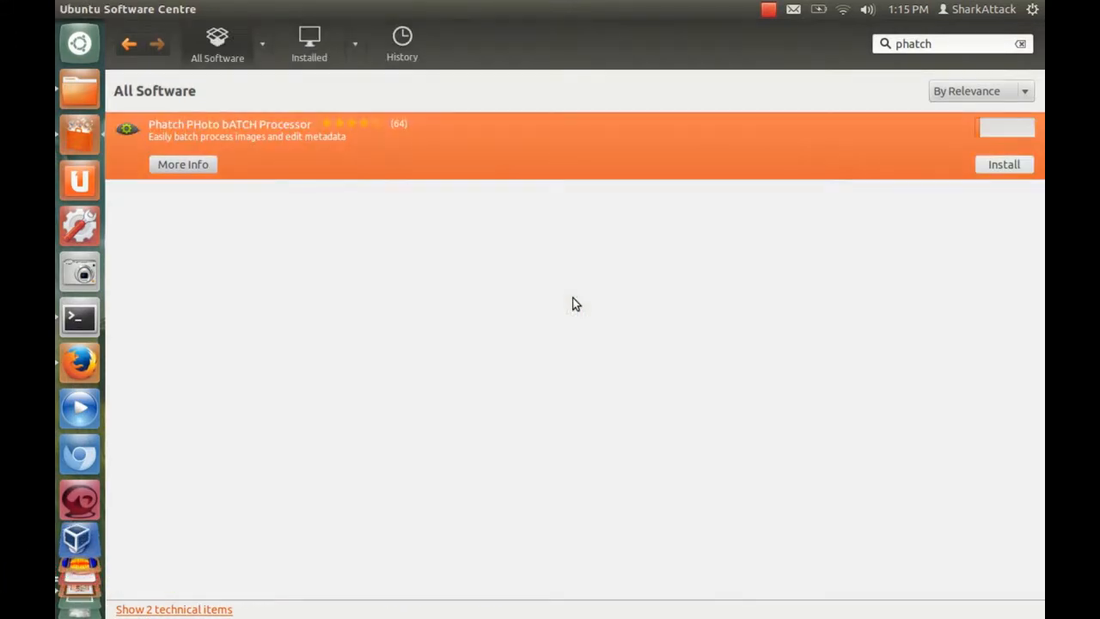
left_click(1004, 165)
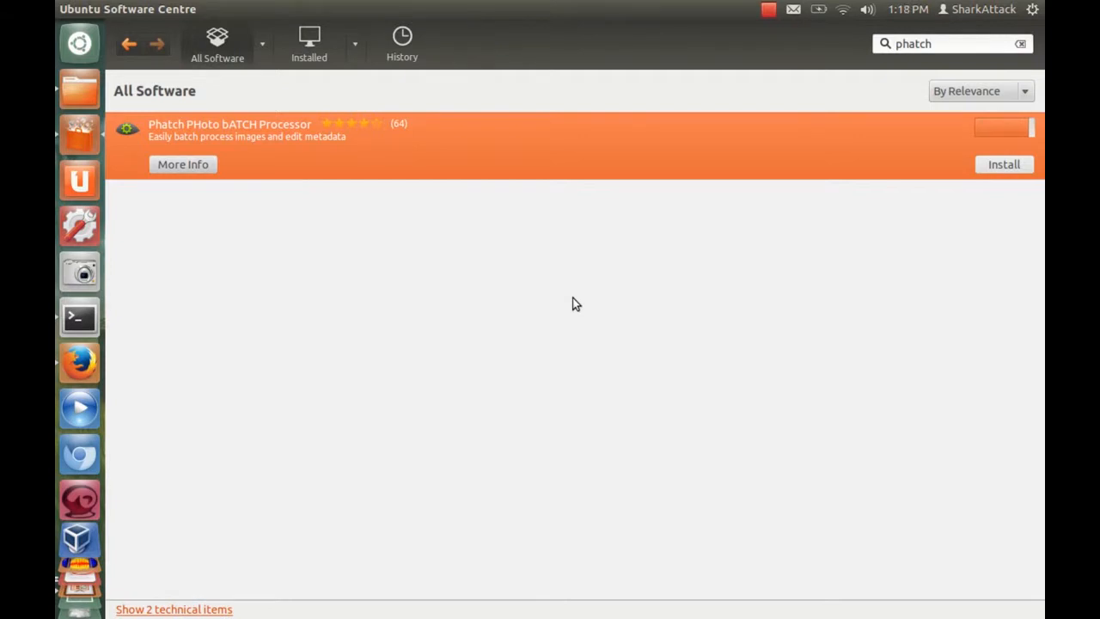
left_click(1004, 165)
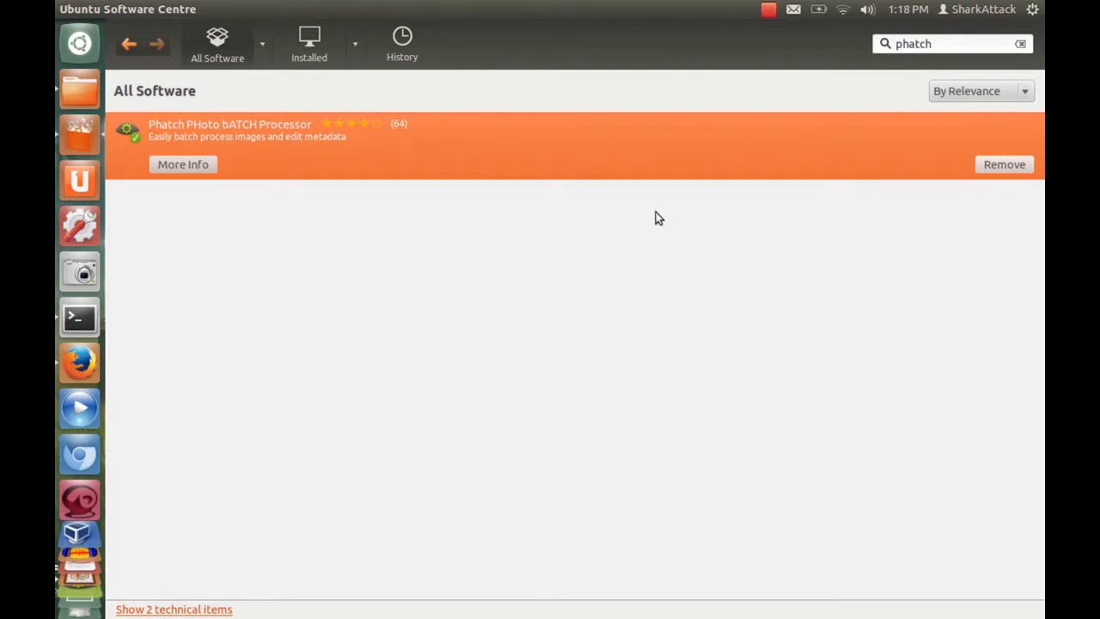
mouse_move(605, 191)
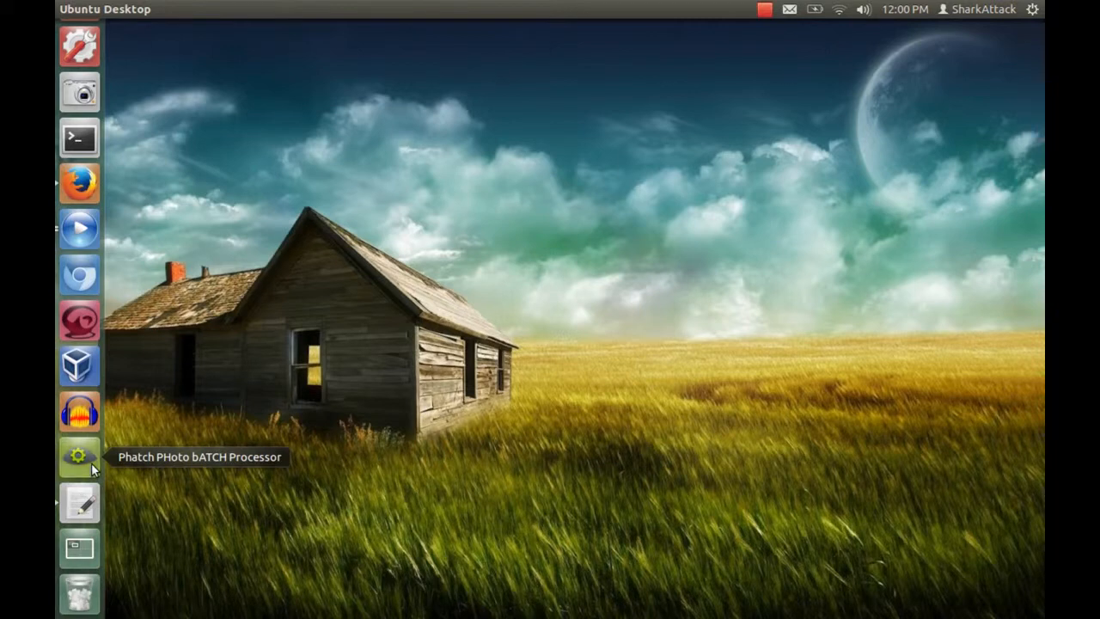
Launch Phatch and add a Scale action from the action search for 'sca'.
left_click(79, 458)
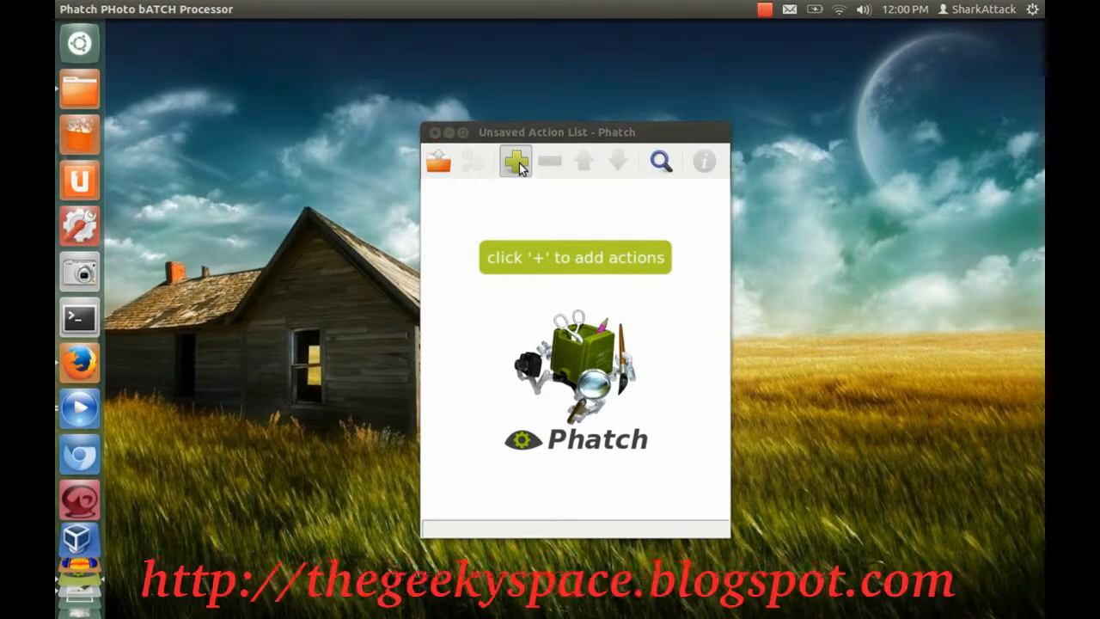
left_click(514, 161)
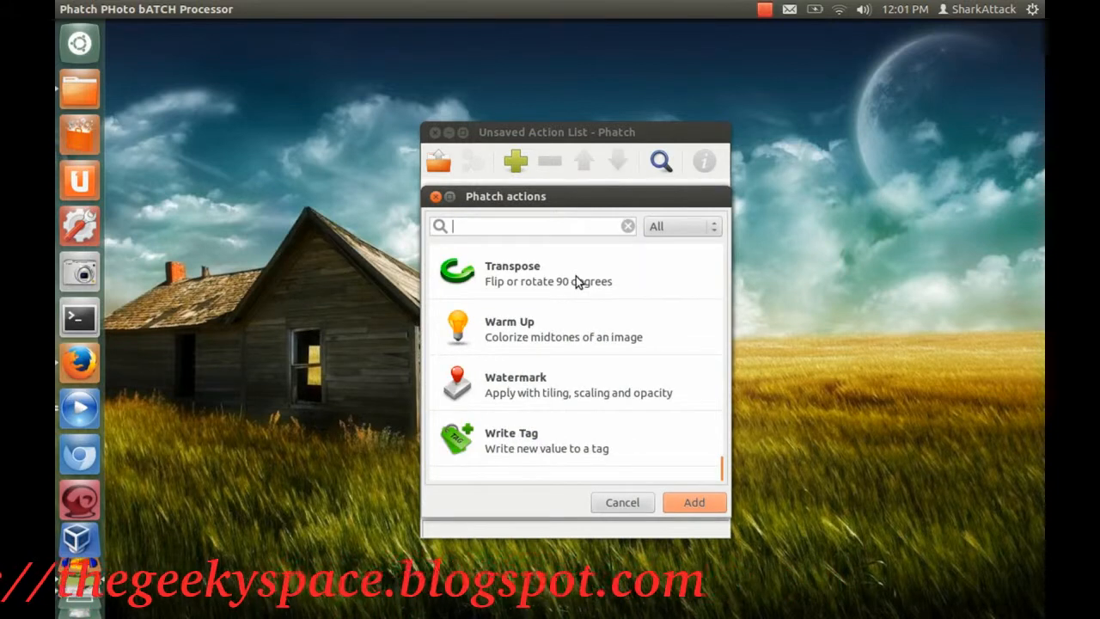
type("s")
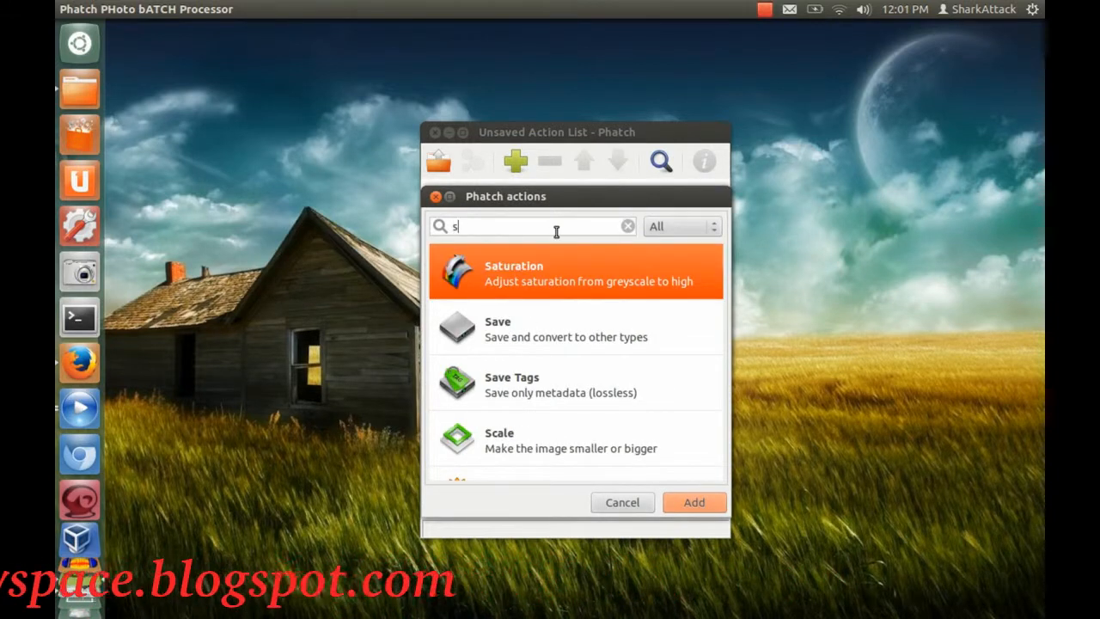
type("ca")
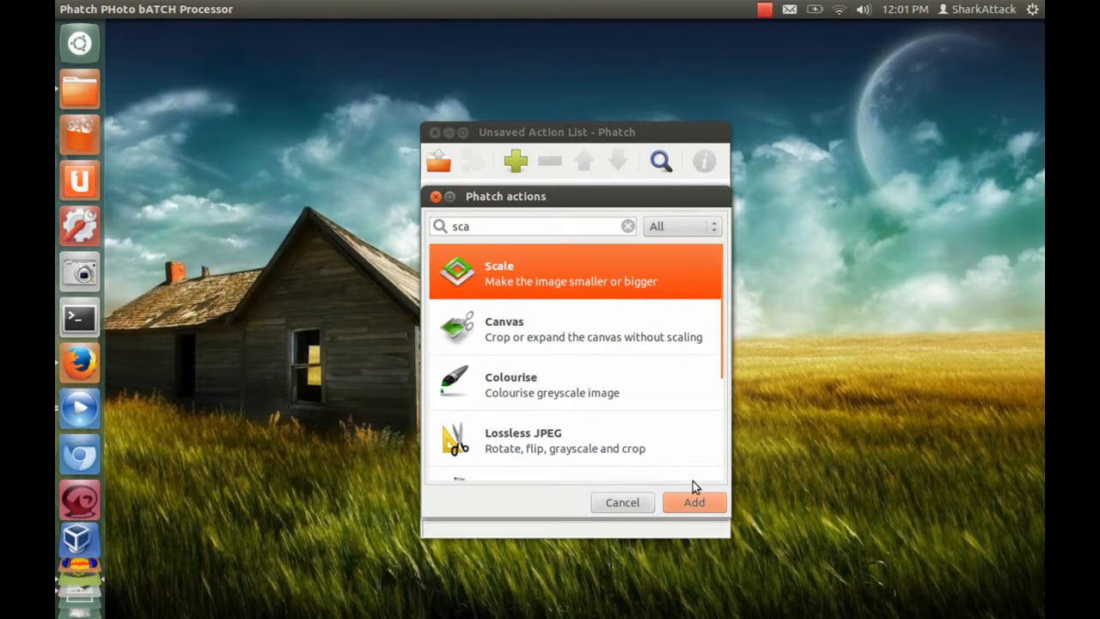
left_click(694, 502)
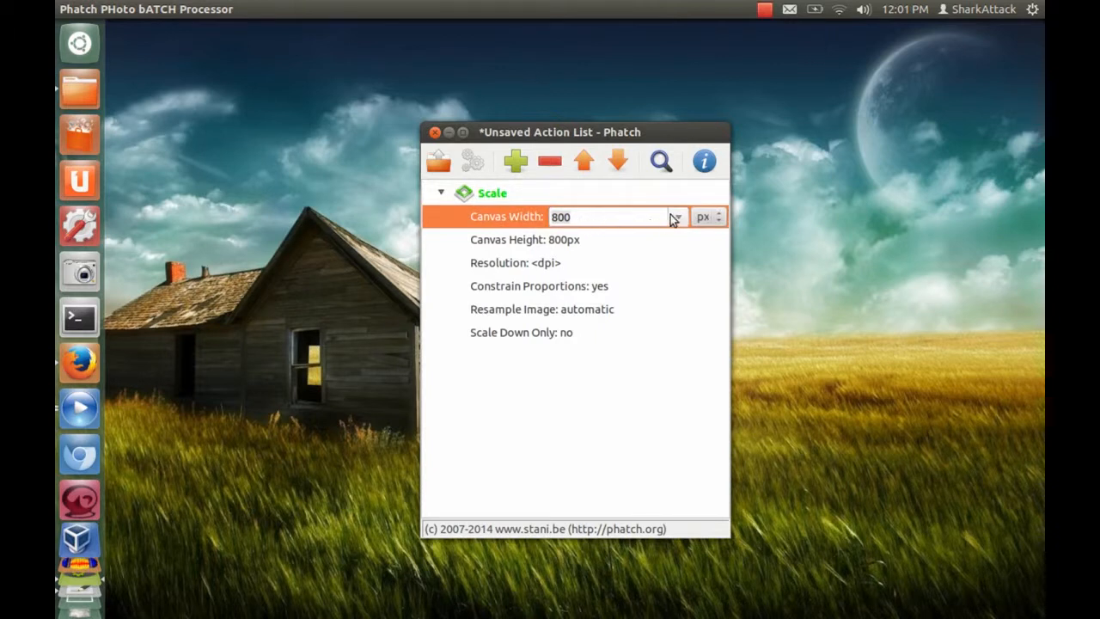
Set the Scale action's canvas width to 1024 px.
left_click(677, 216)
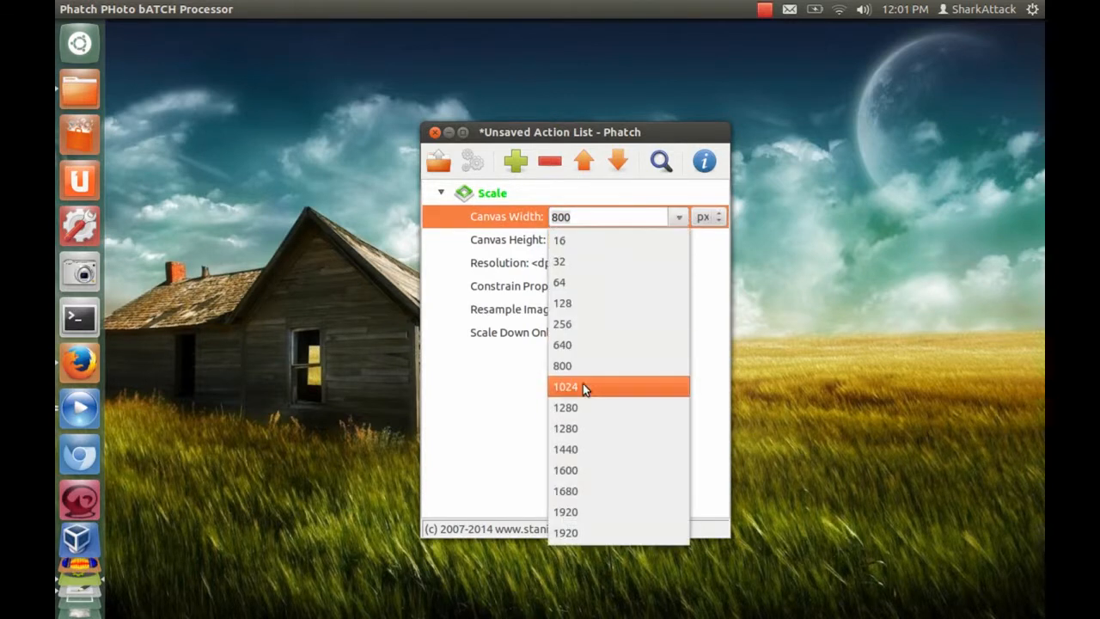
left_click(568, 387)
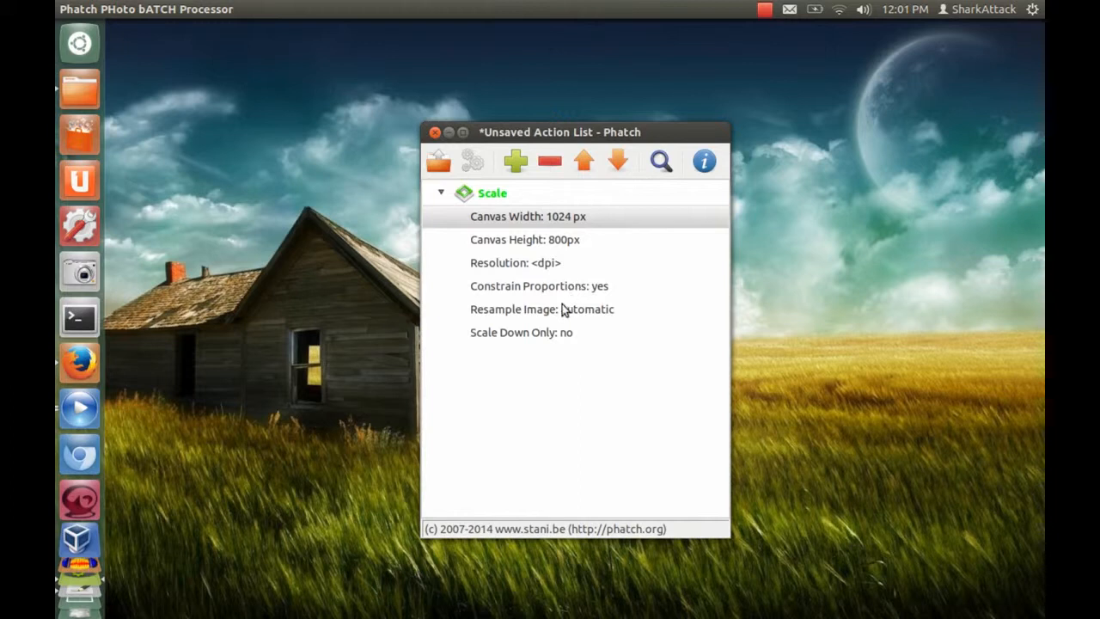
mouse_move(592, 346)
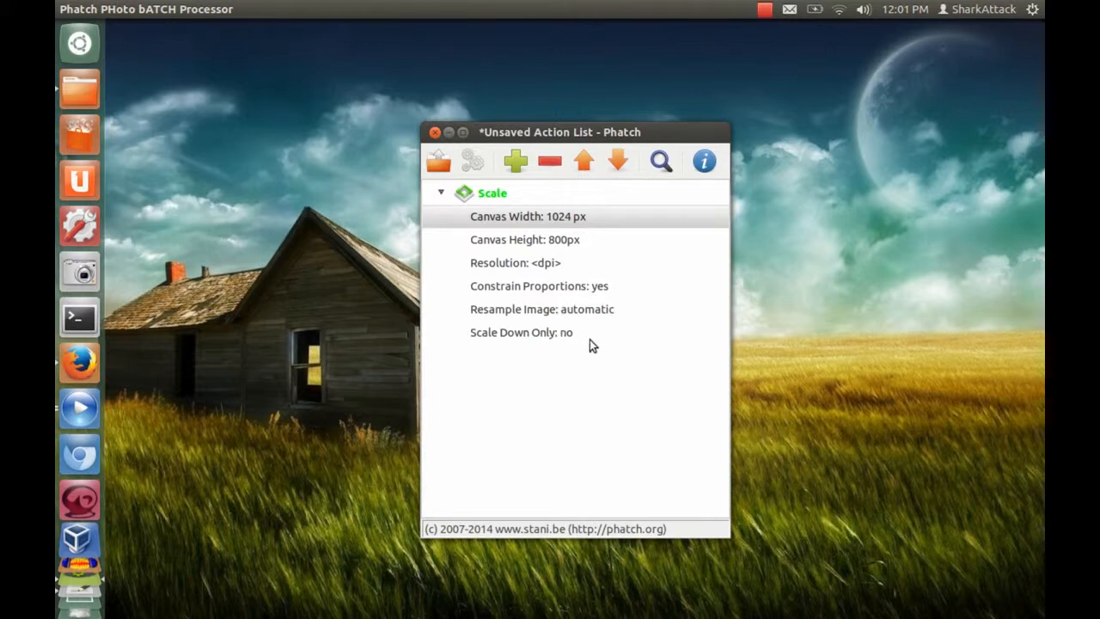
mouse_move(569, 247)
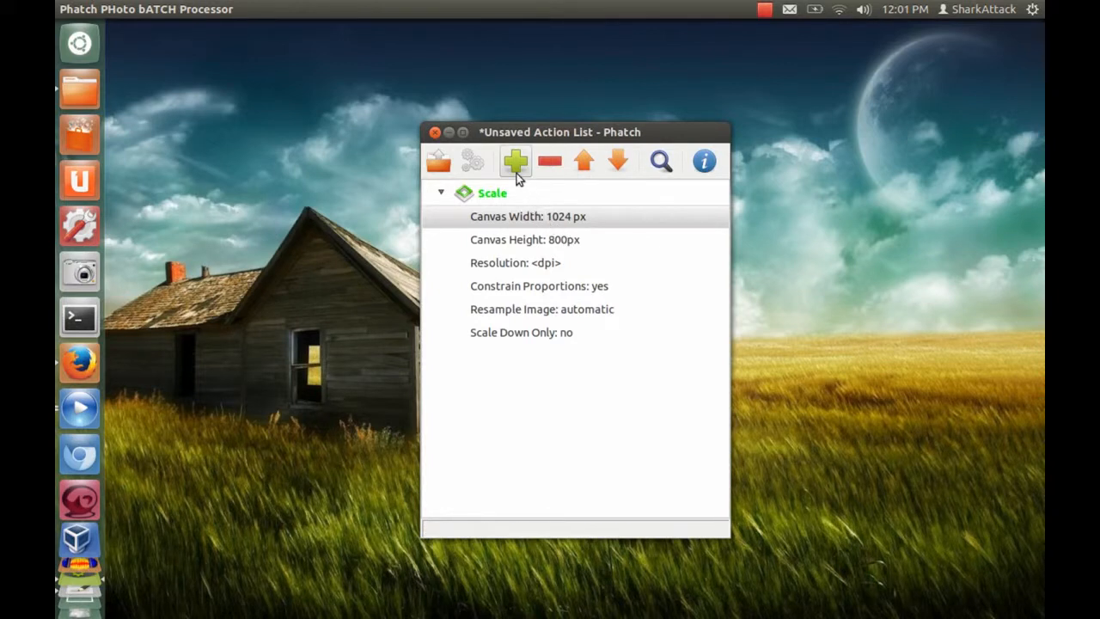
left_click(514, 161)
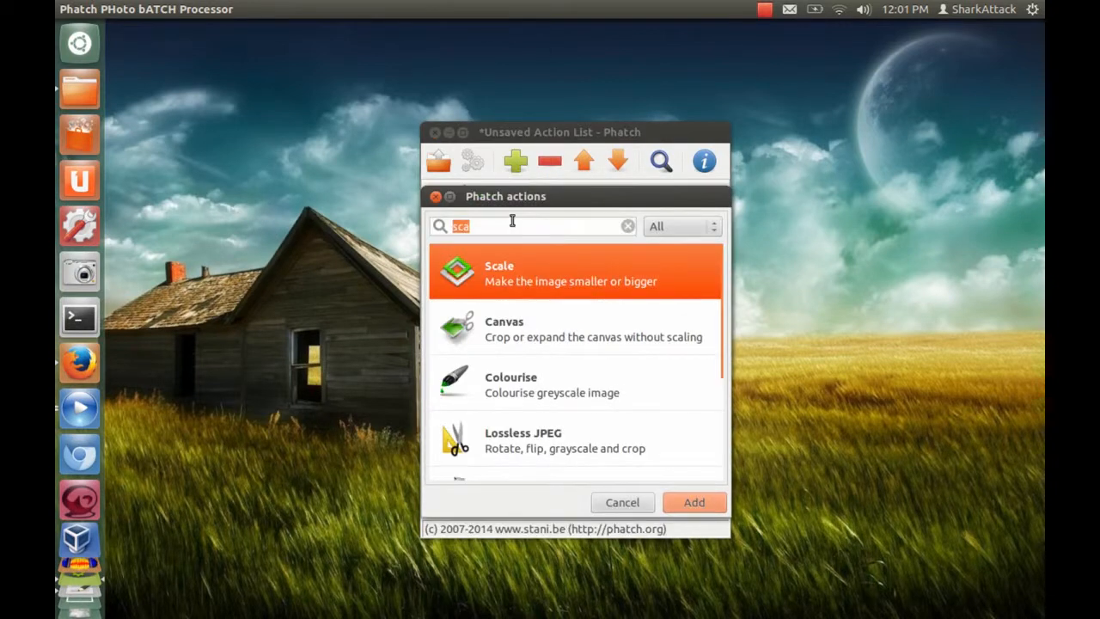
type("te")
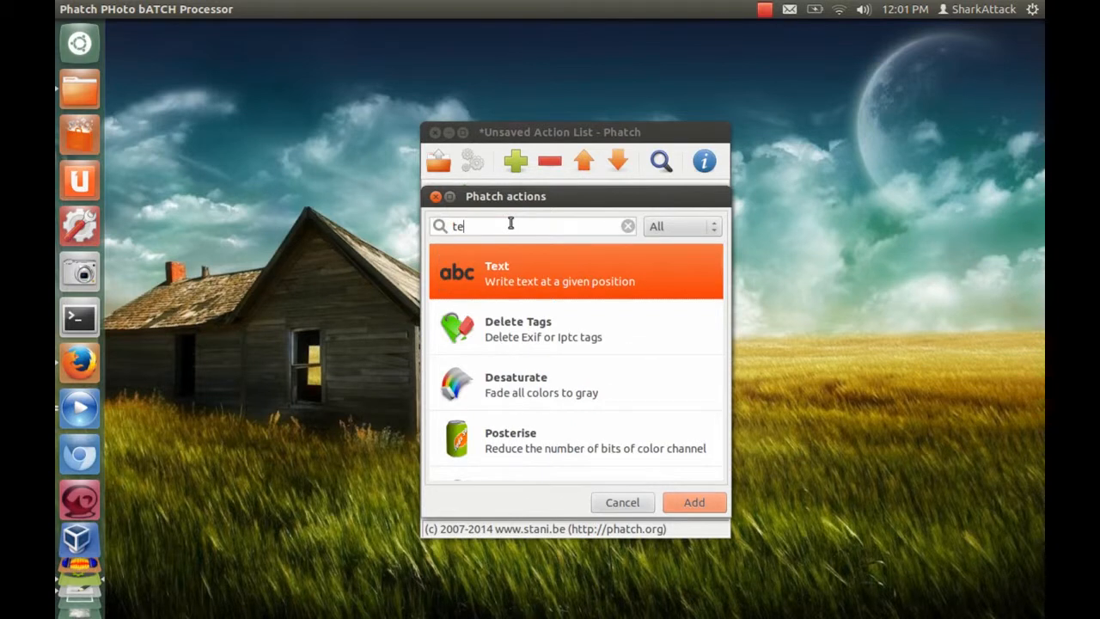
mouse_move(642, 478)
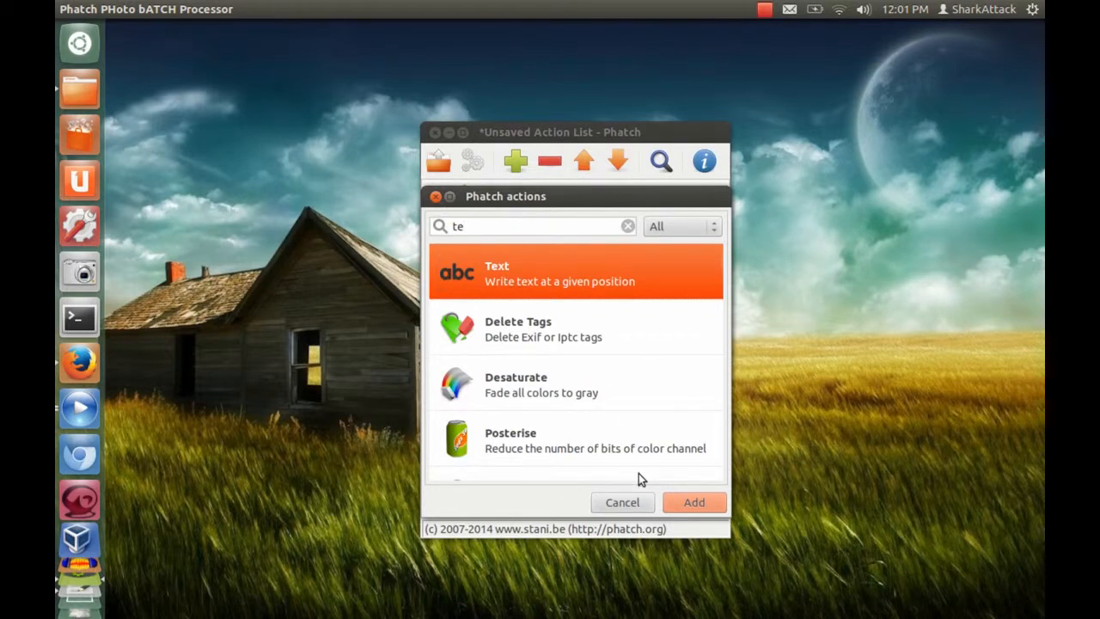
left_click(695, 502)
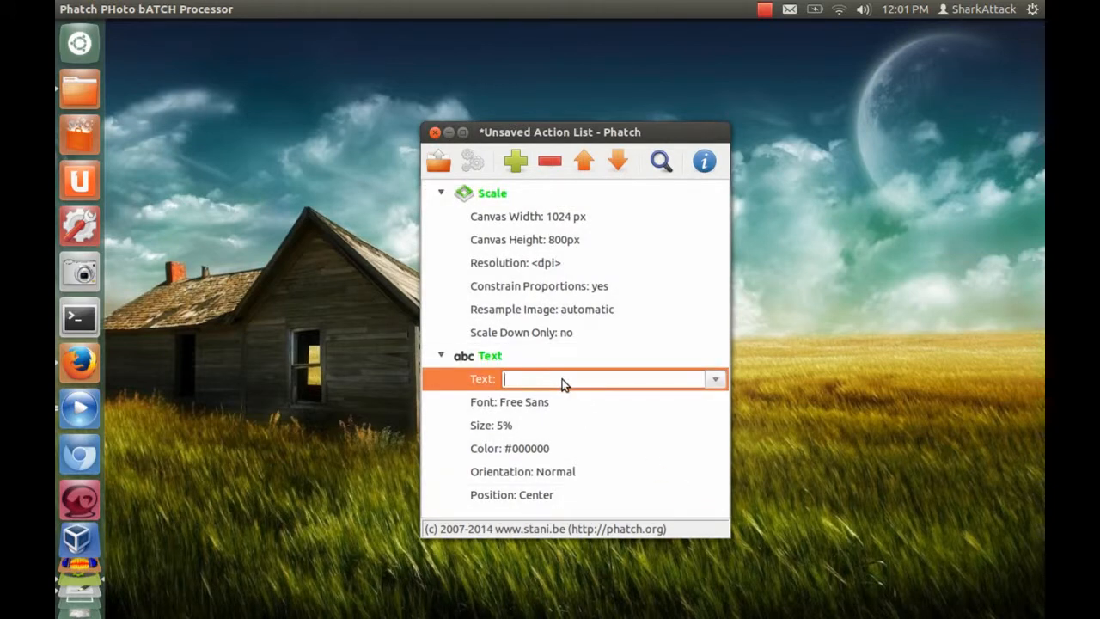
type("www.thegee")
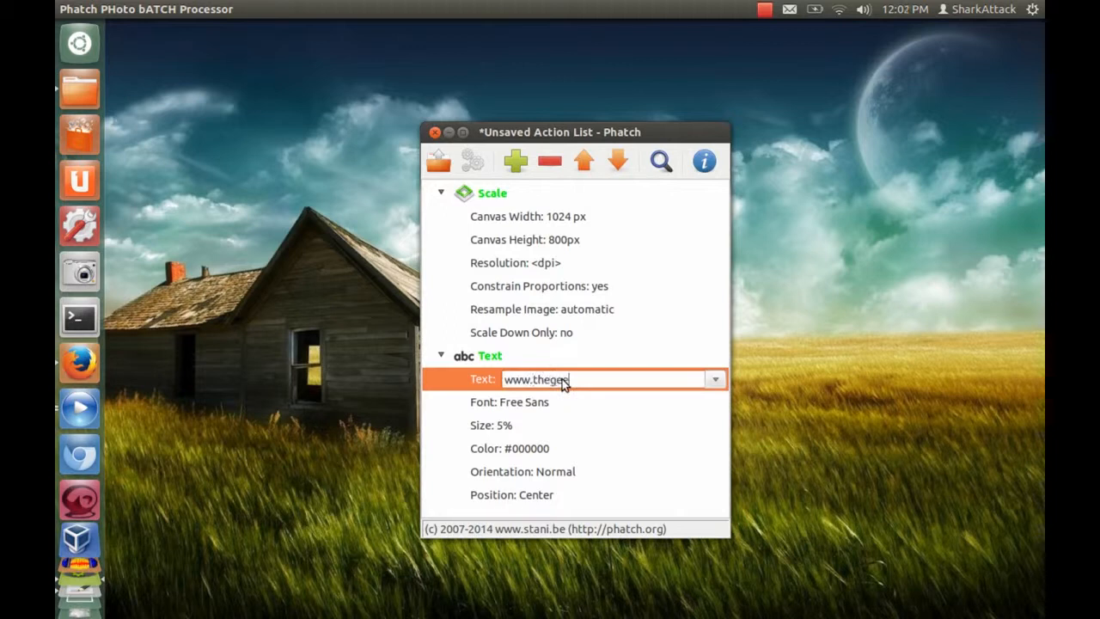
type("ekyspace.")
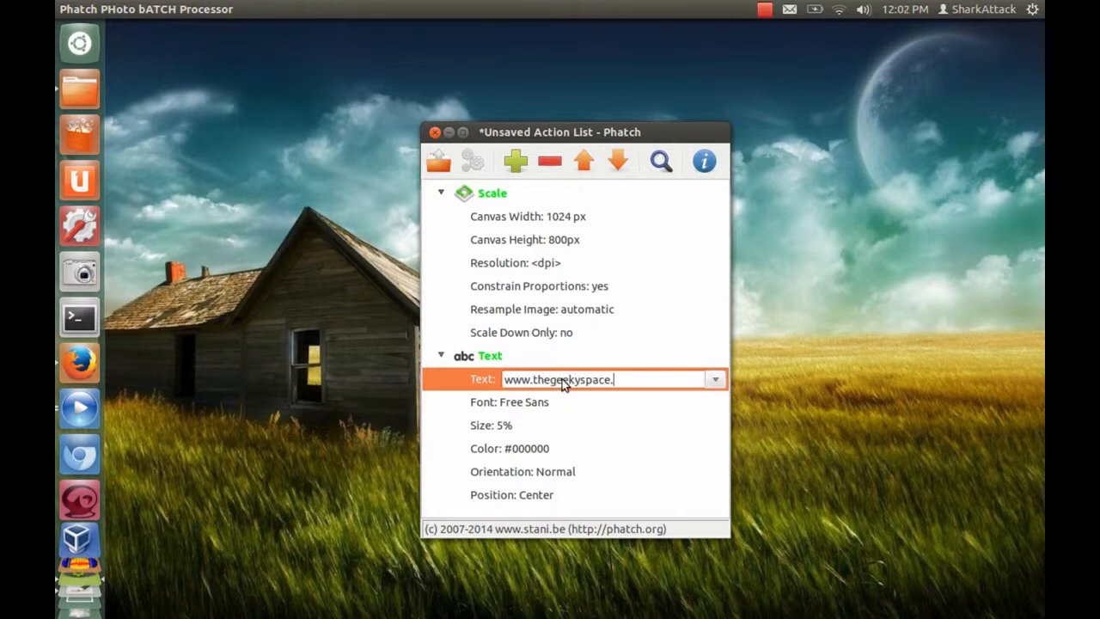
type("bl")
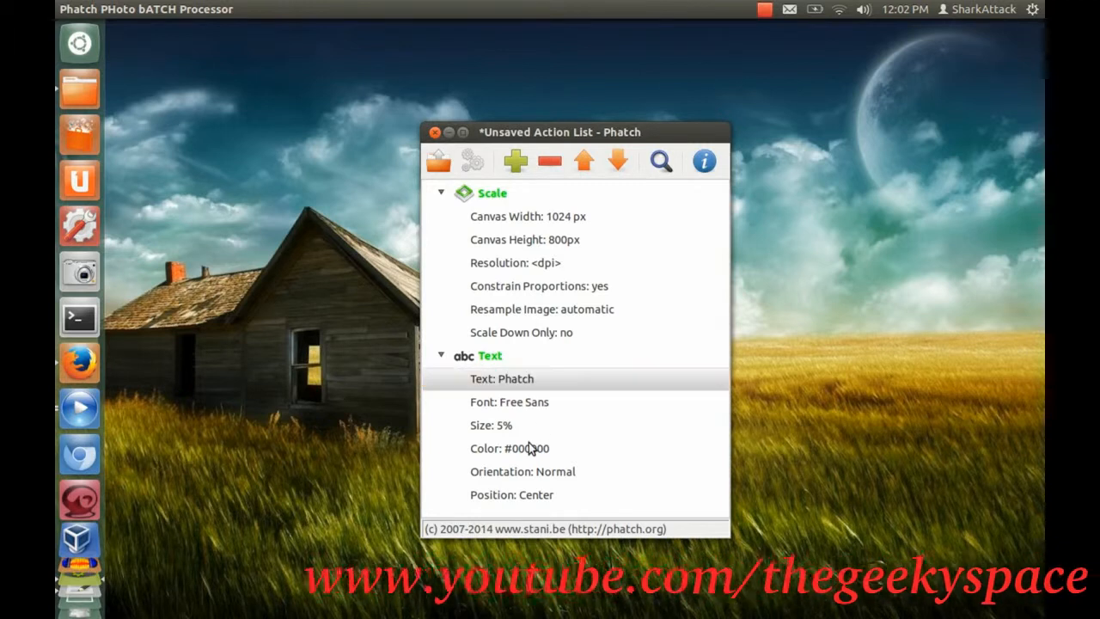
Set the Text action's colour to light green #90ee90.
left_click(519, 447)
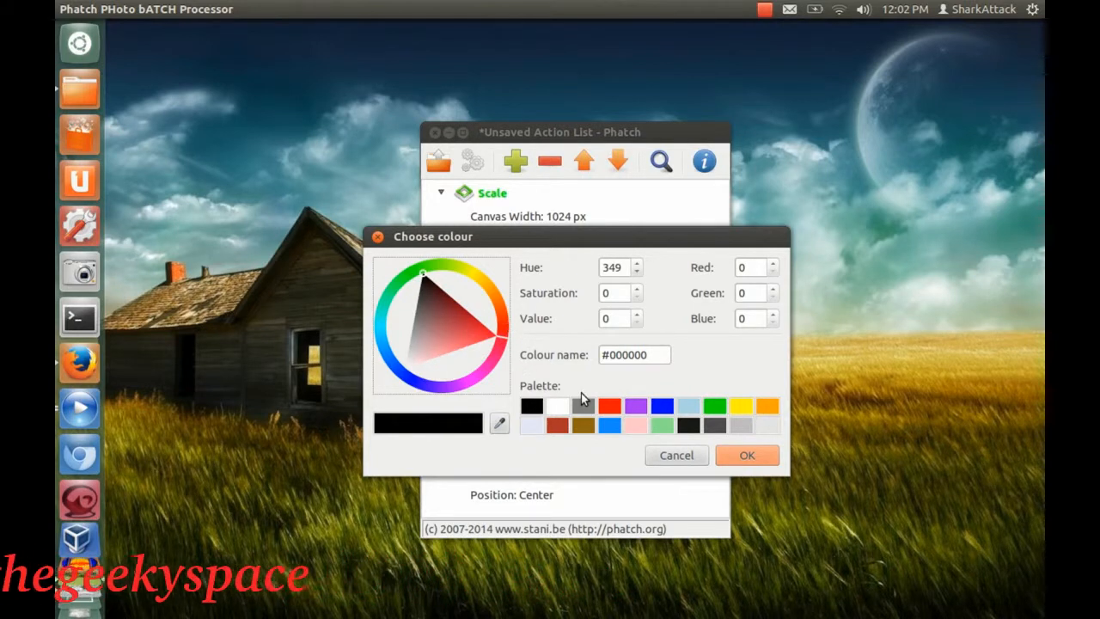
left_click(660, 427)
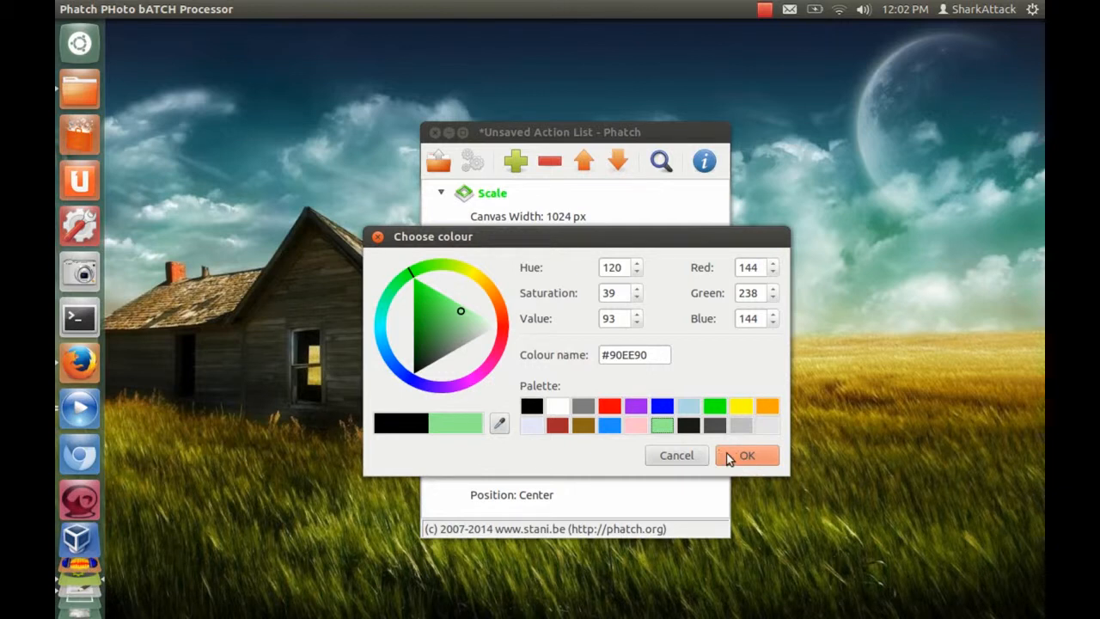
left_click(757, 454)
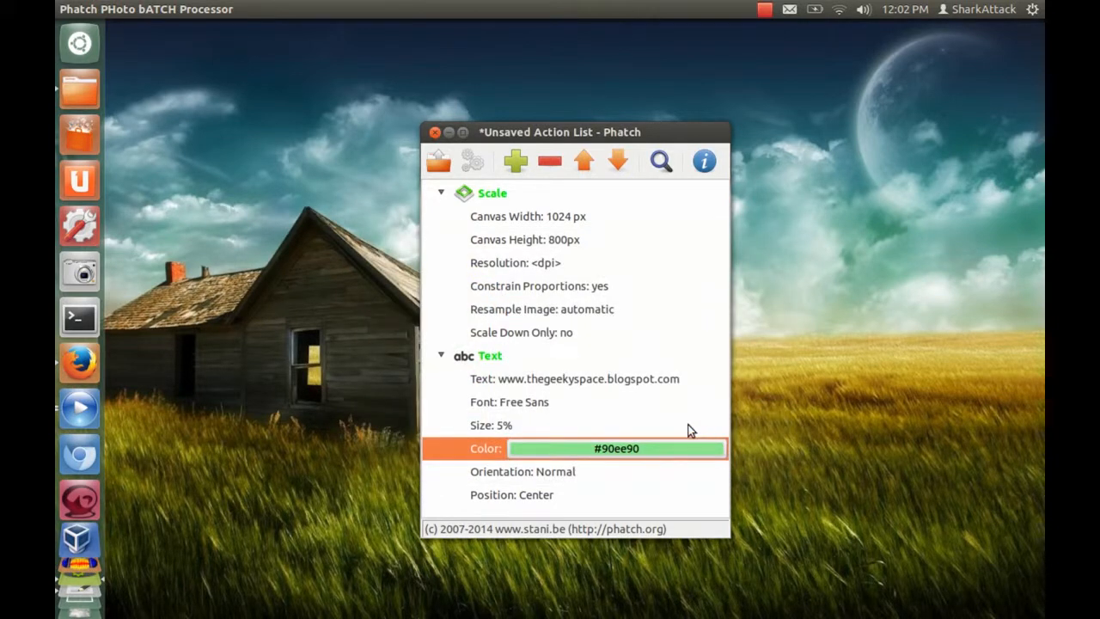
mouse_move(580, 474)
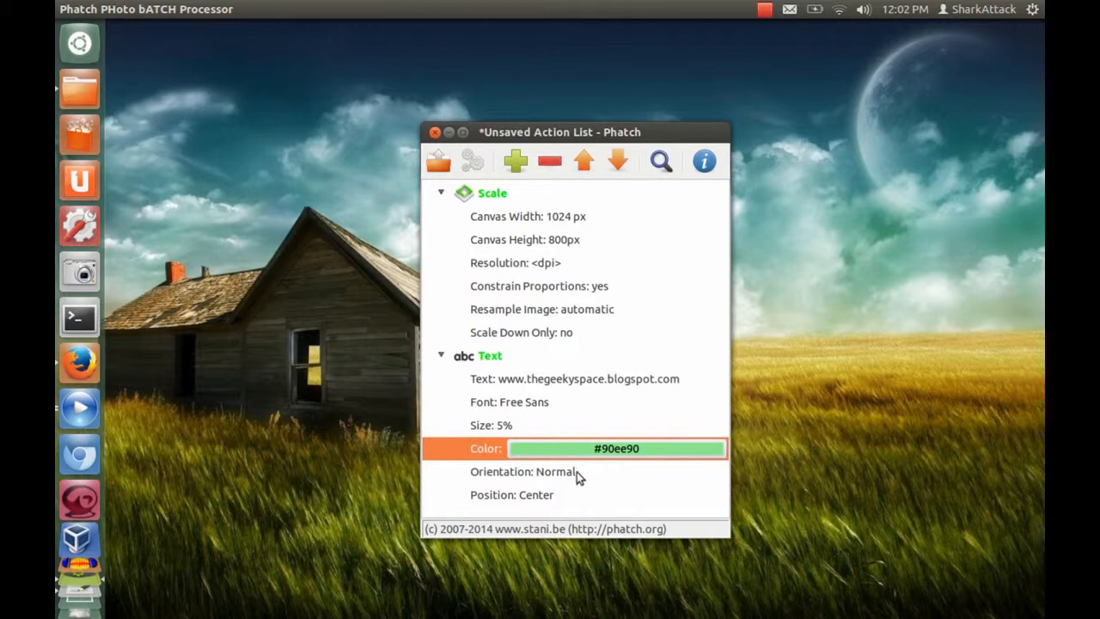
Set the Text position to Custom with a vertical offset of 75%.
left_click(594, 496)
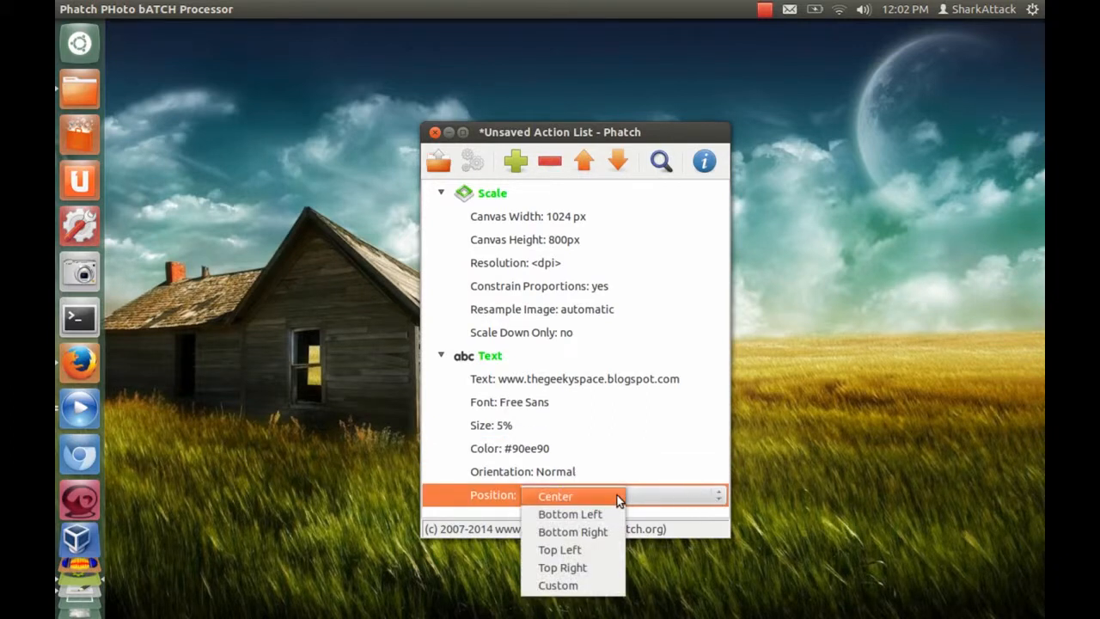
mouse_move(570, 512)
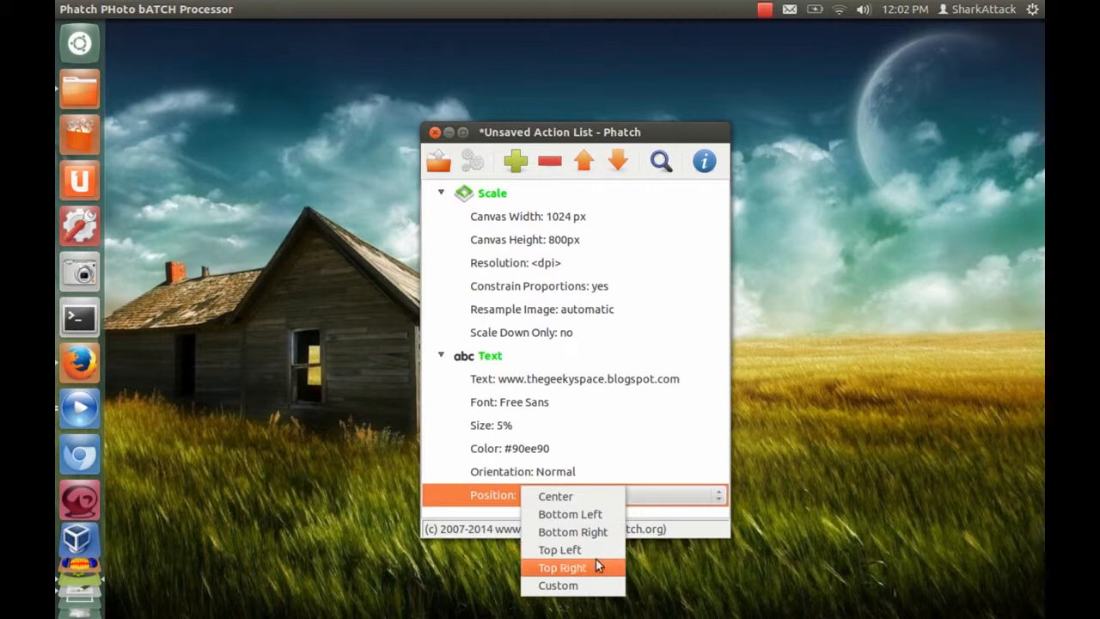
left_click(555, 584)
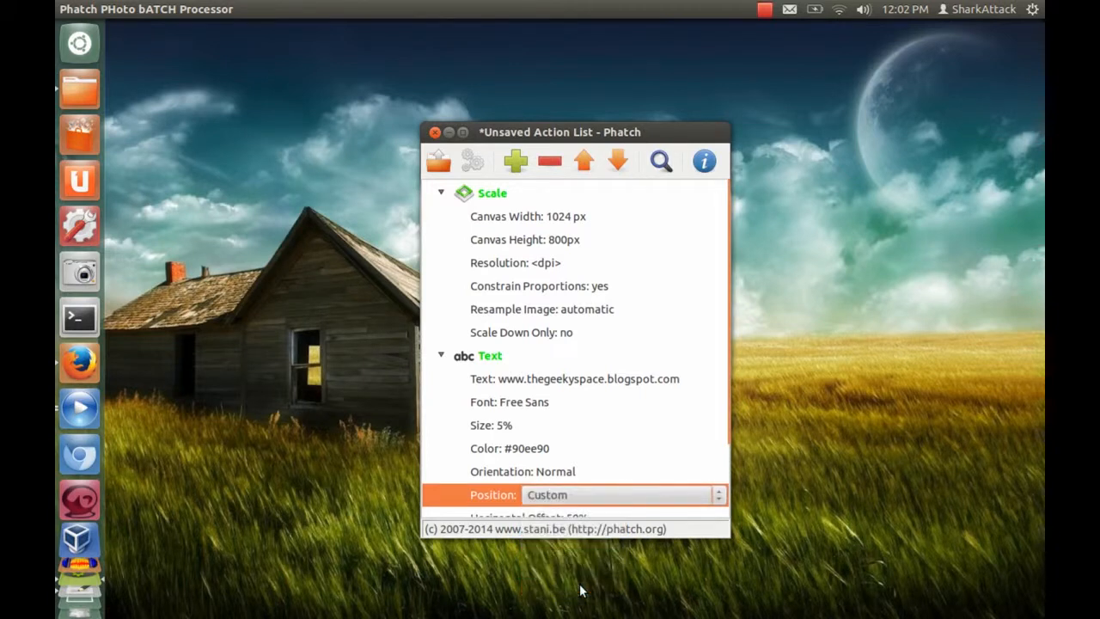
scroll("down", 3)
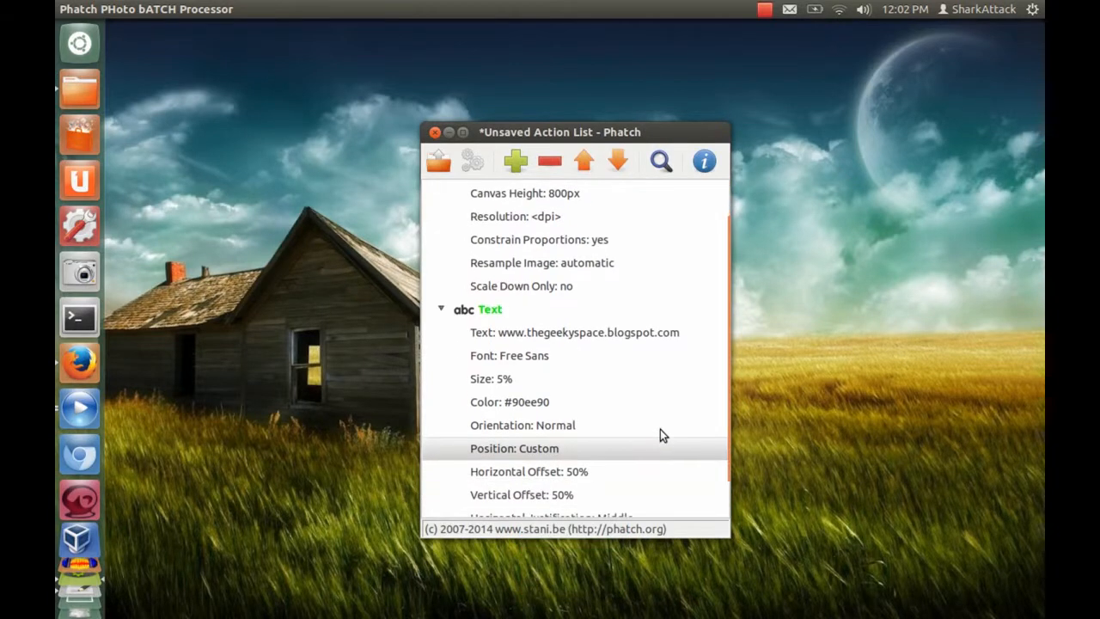
scroll("down", 3)
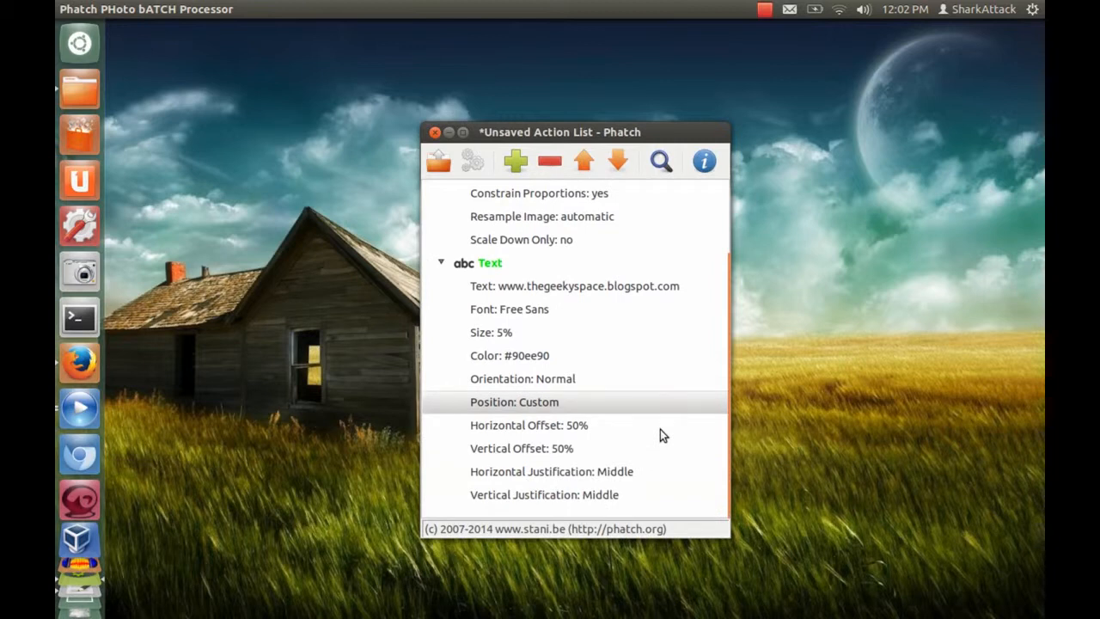
left_click(547, 449)
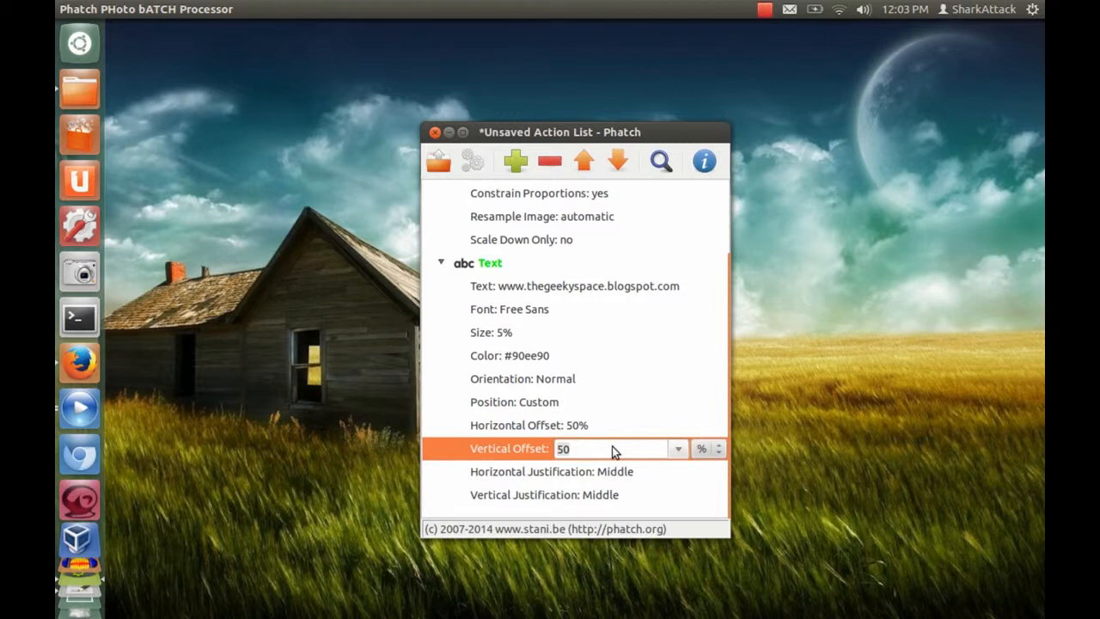
mouse_move(650, 467)
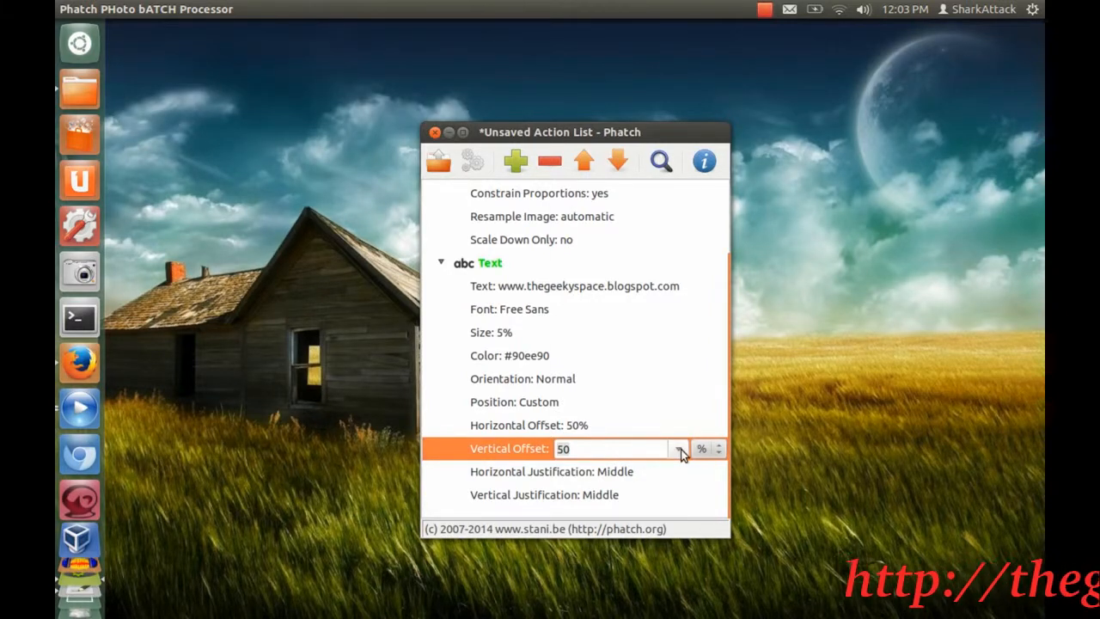
left_click(678, 449)
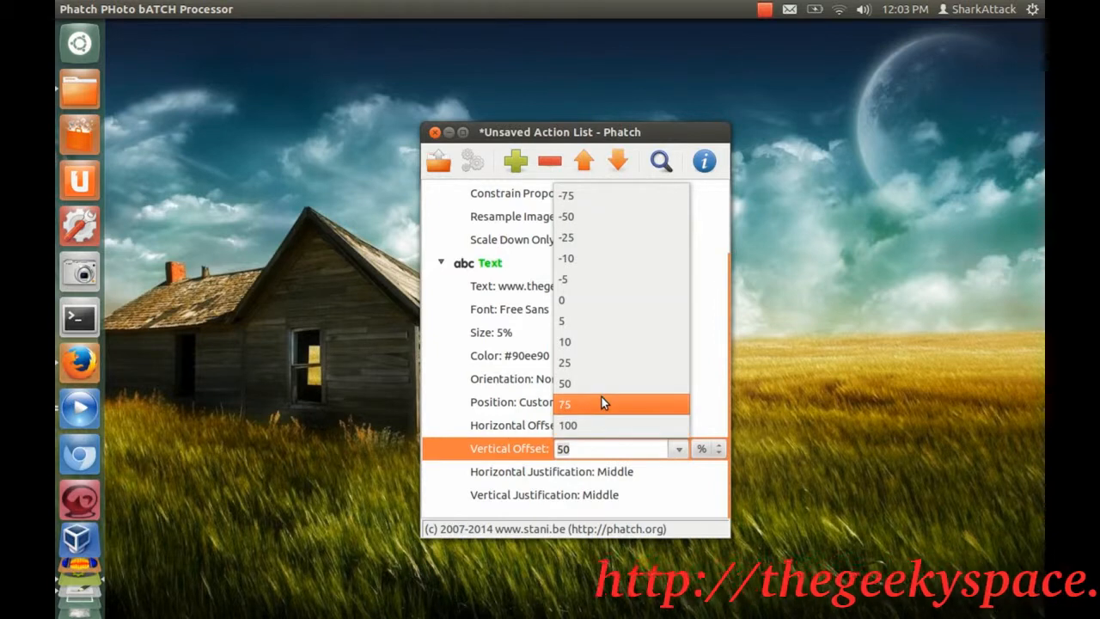
left_click(574, 404)
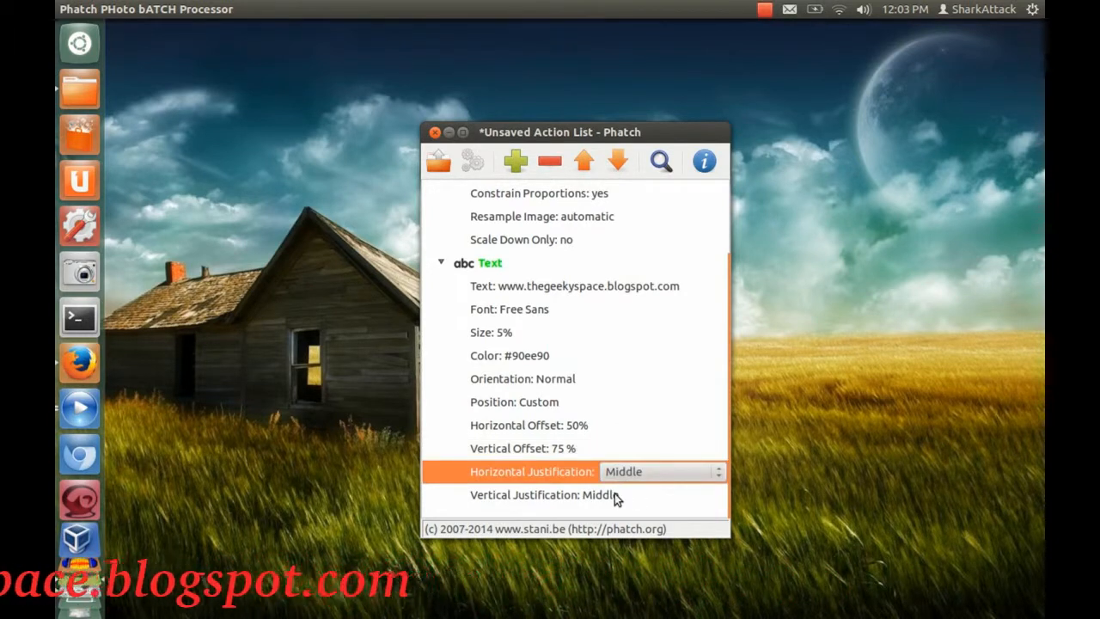
Set the Text action's vertical justification to Bottom.
left_click(717, 495)
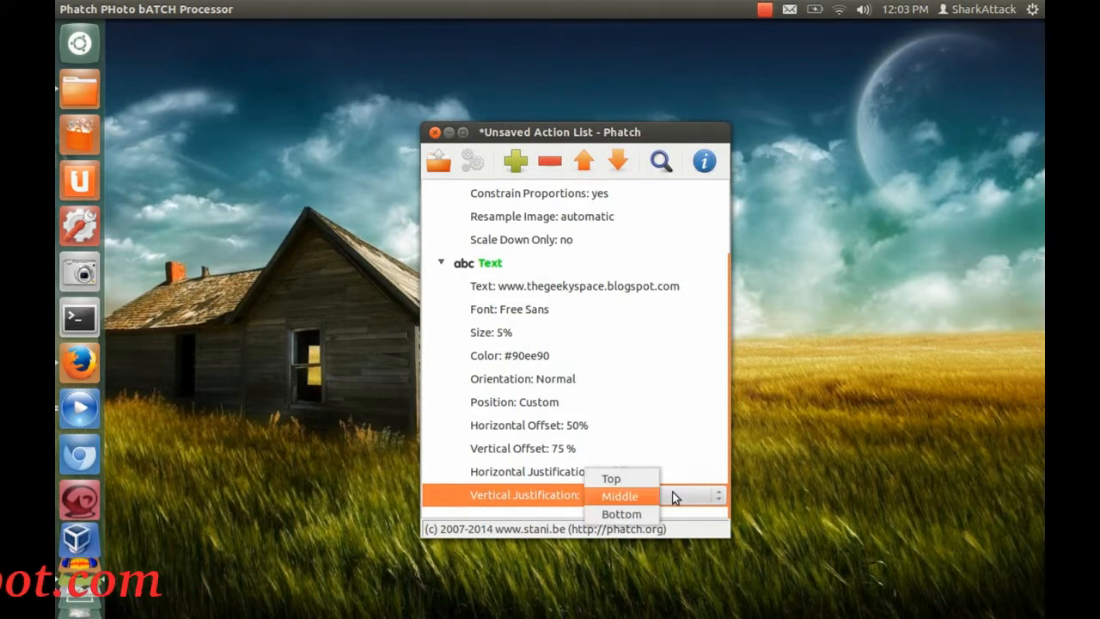
left_click(623, 514)
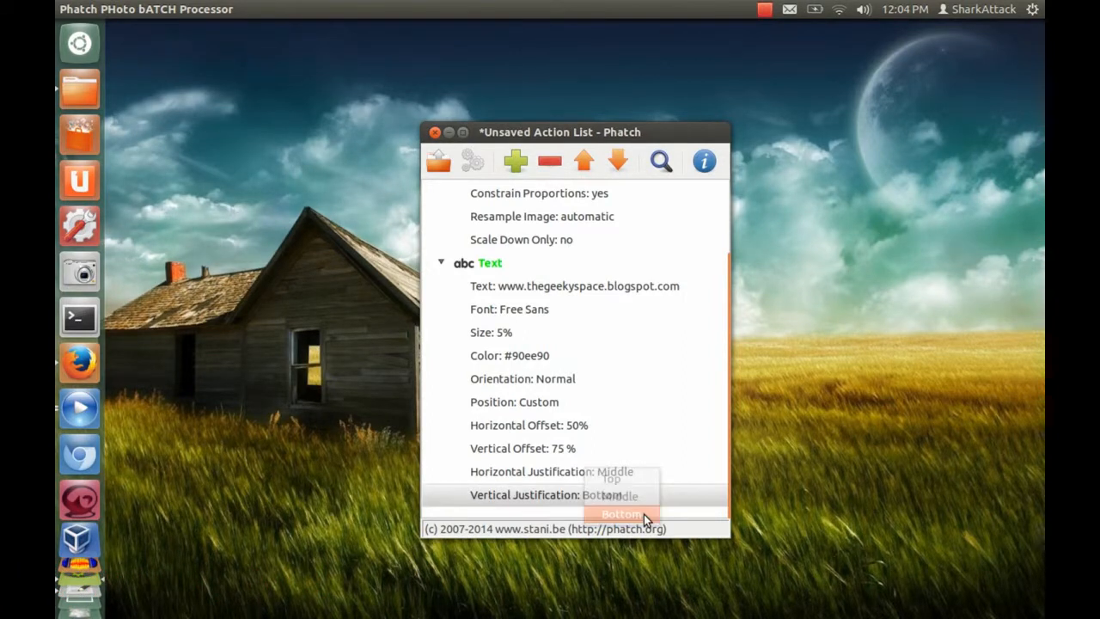
left_click(619, 512)
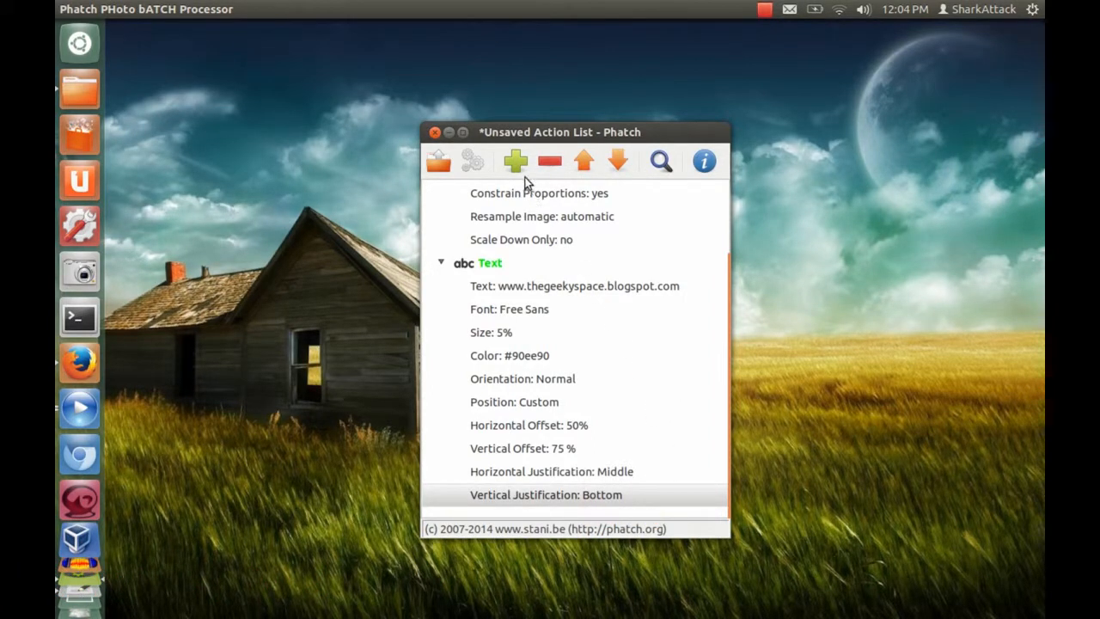
Add a Save action at the end of the action list.
left_click(516, 161)
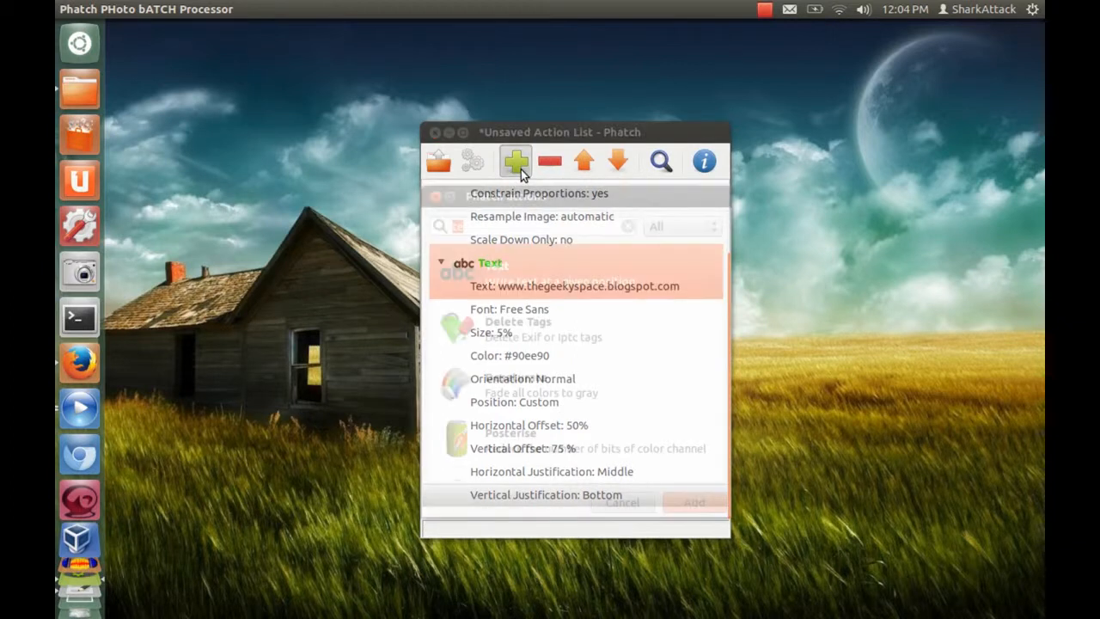
type("s")
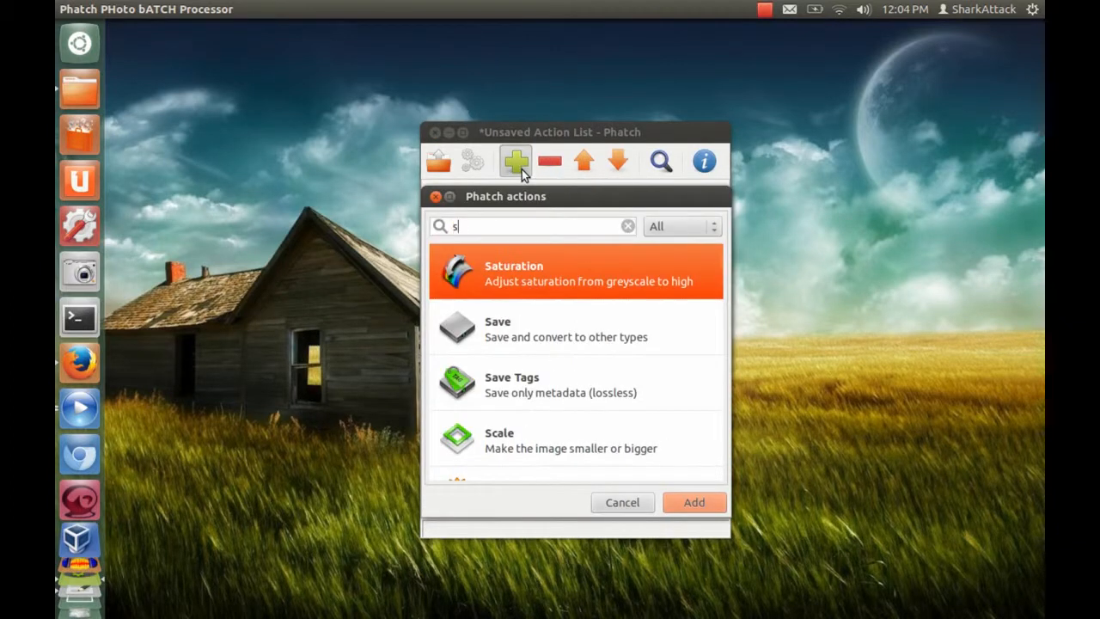
type("av")
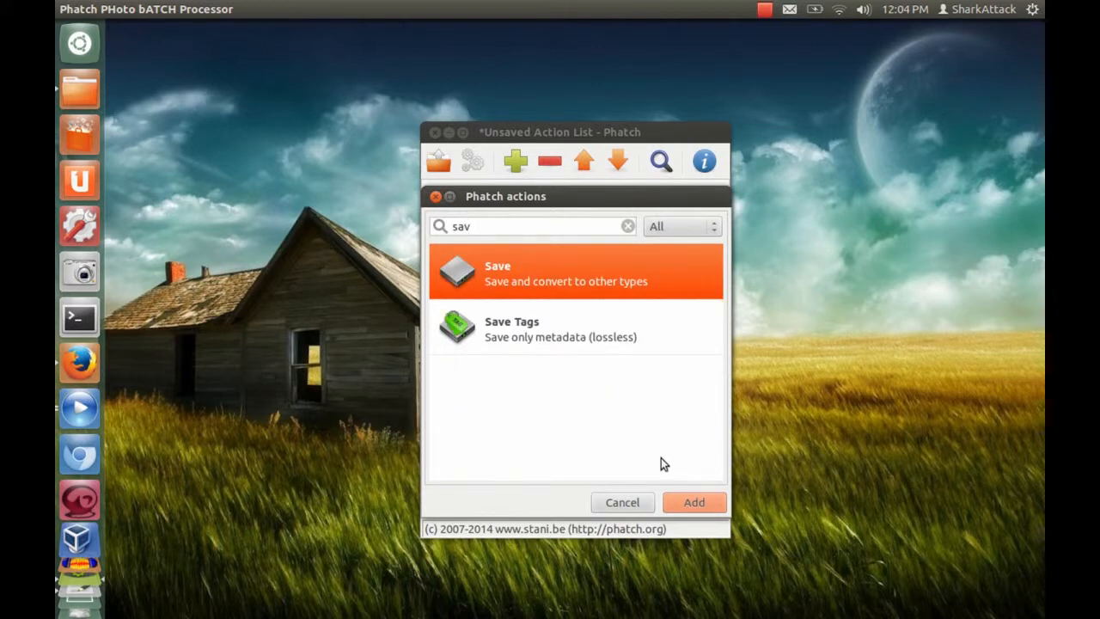
left_click(694, 502)
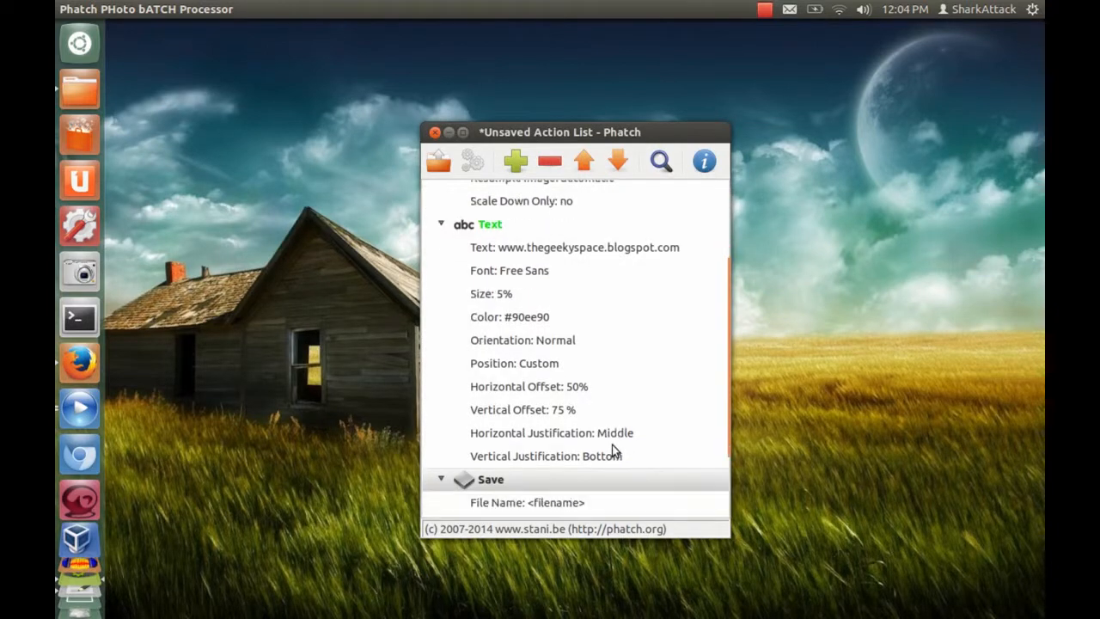
scroll("down", 3)
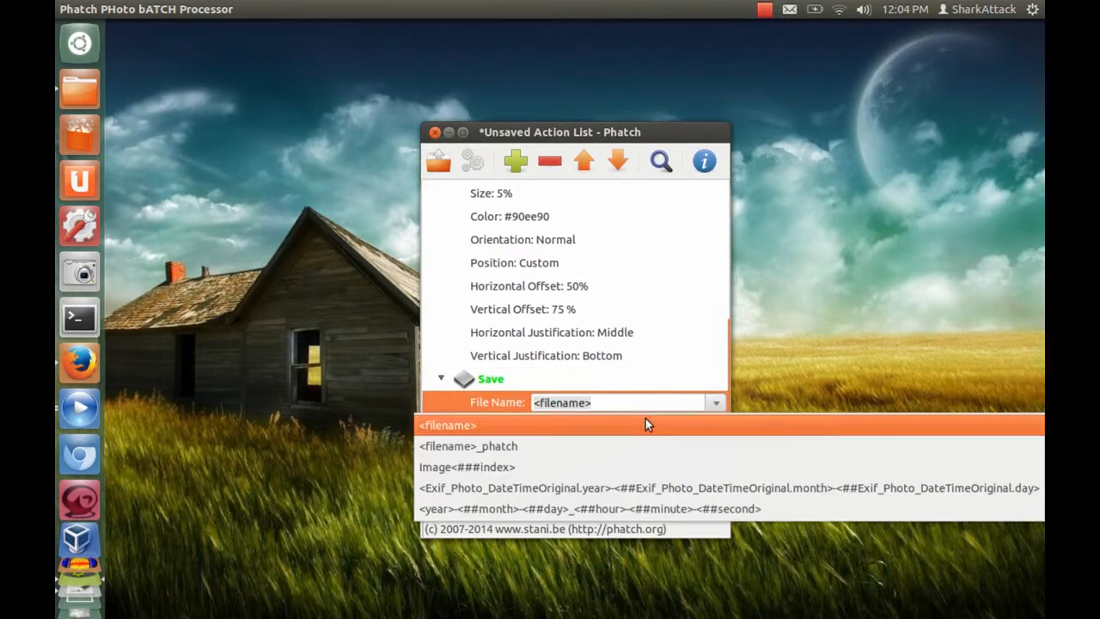
Name saved files <filename>_phatch, save as png, and start choosing the output folder.
left_click(466, 447)
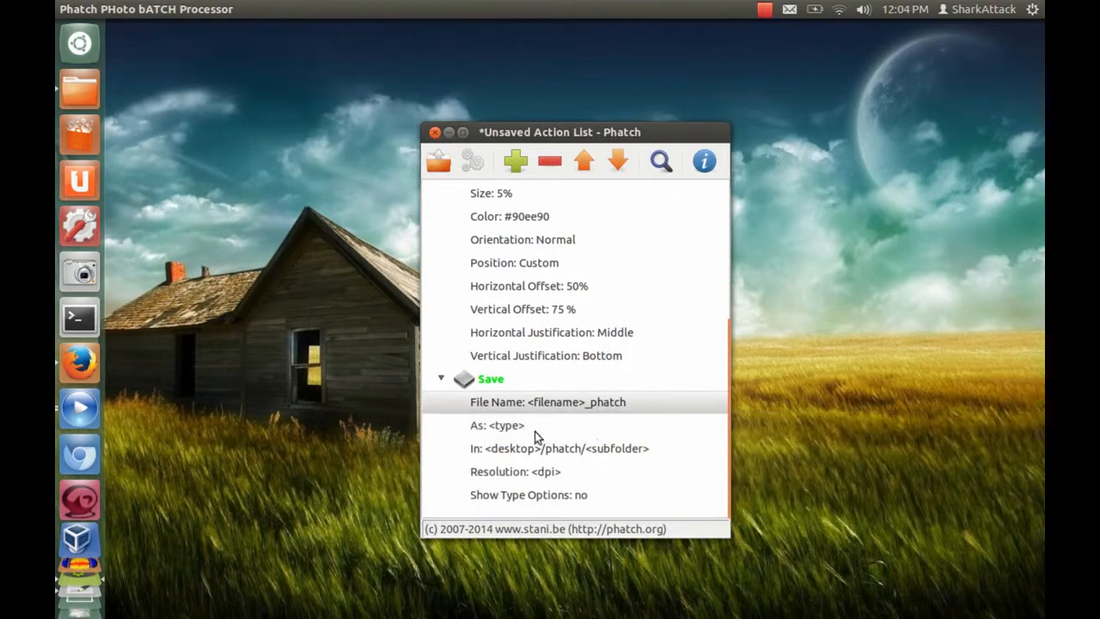
left_click(499, 426)
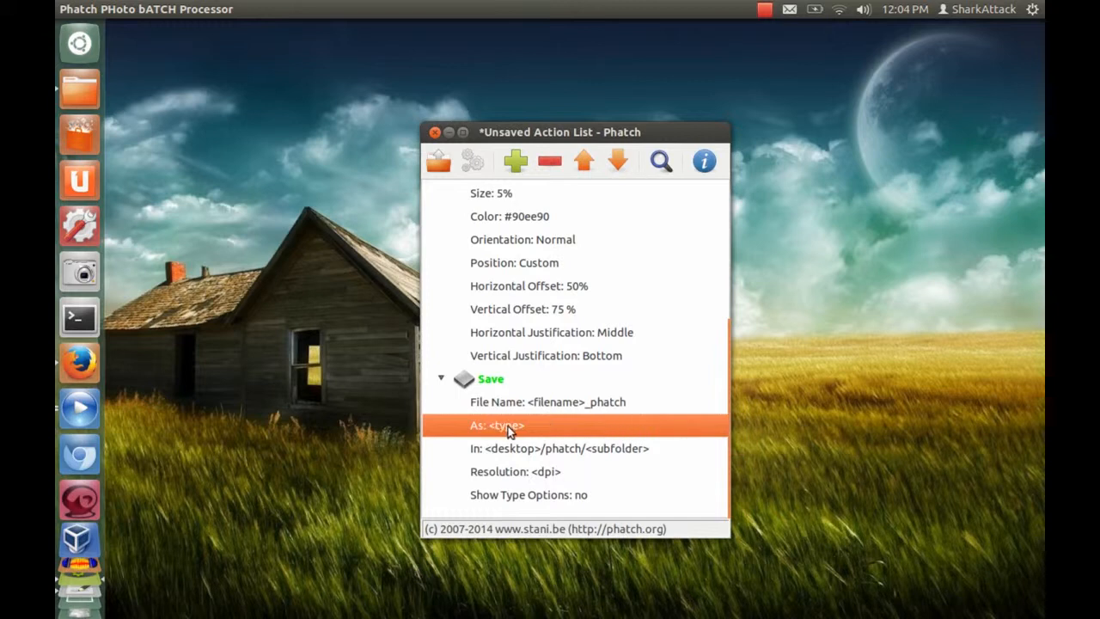
left_click(506, 426)
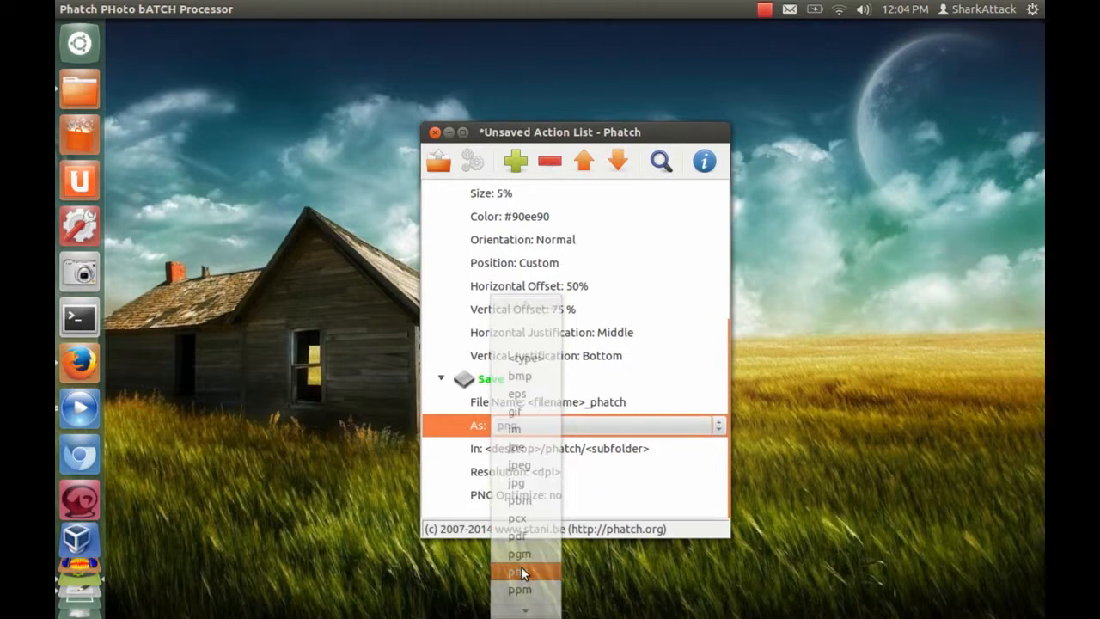
left_click(522, 570)
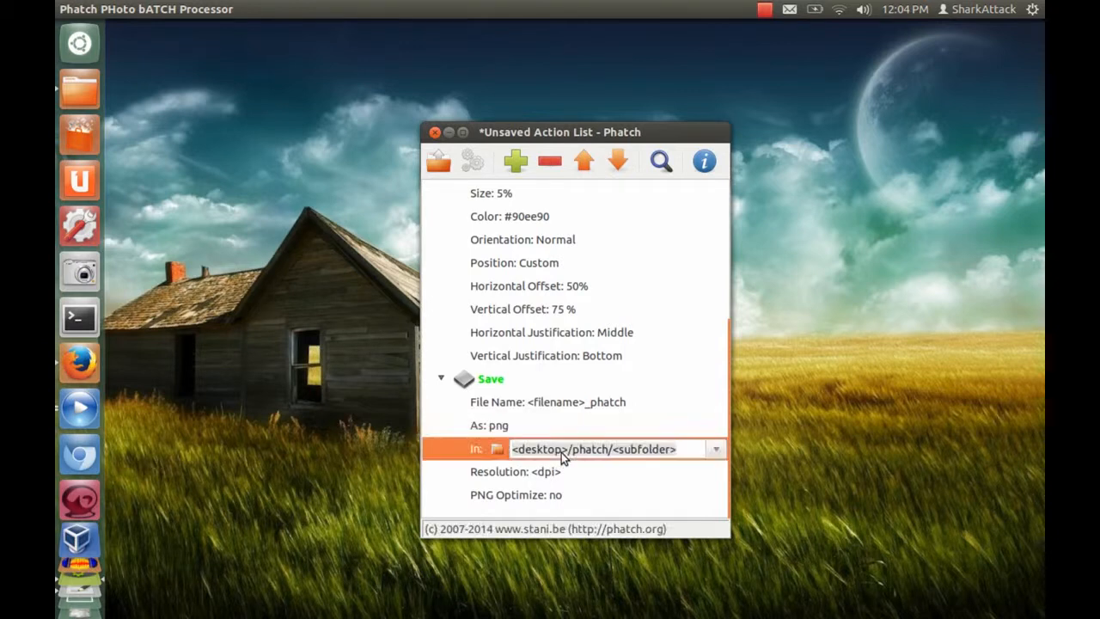
left_click(715, 448)
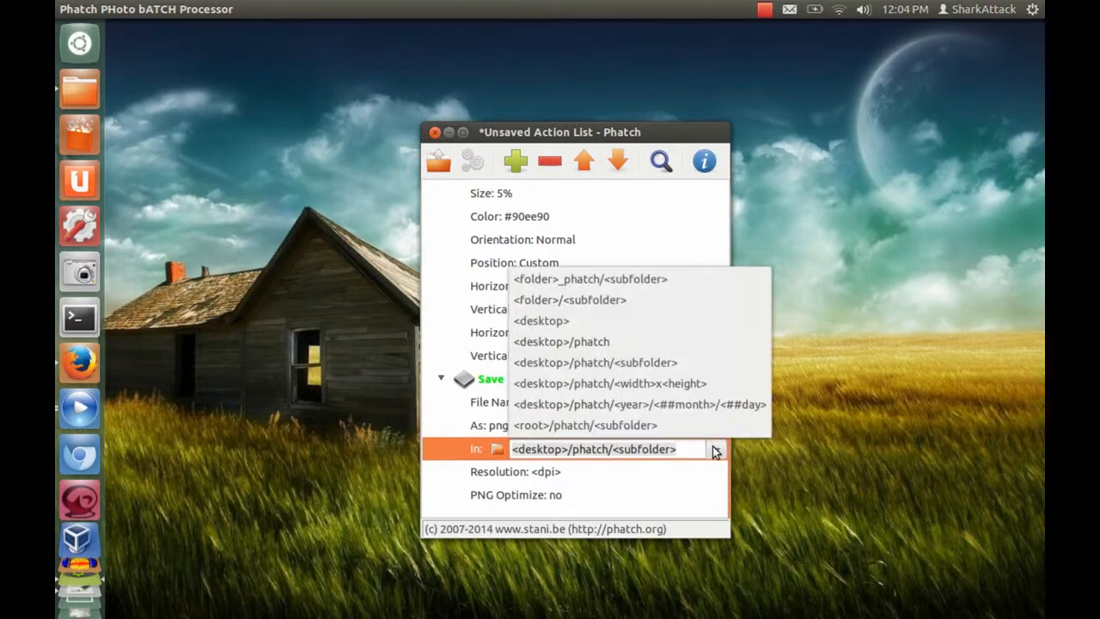
mouse_move(653, 418)
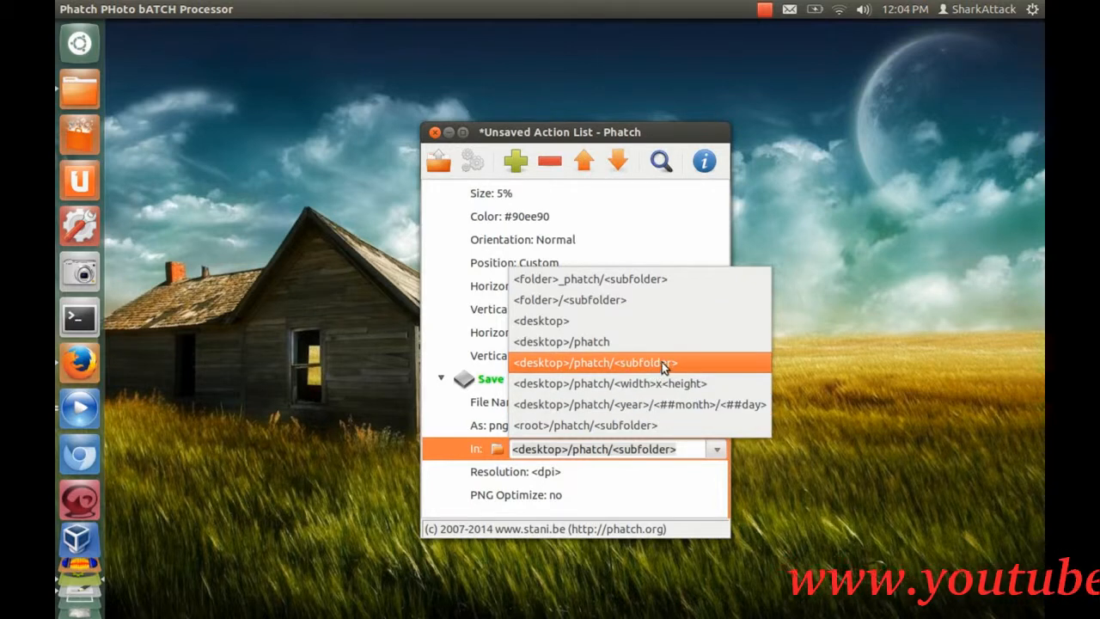
mouse_move(698, 292)
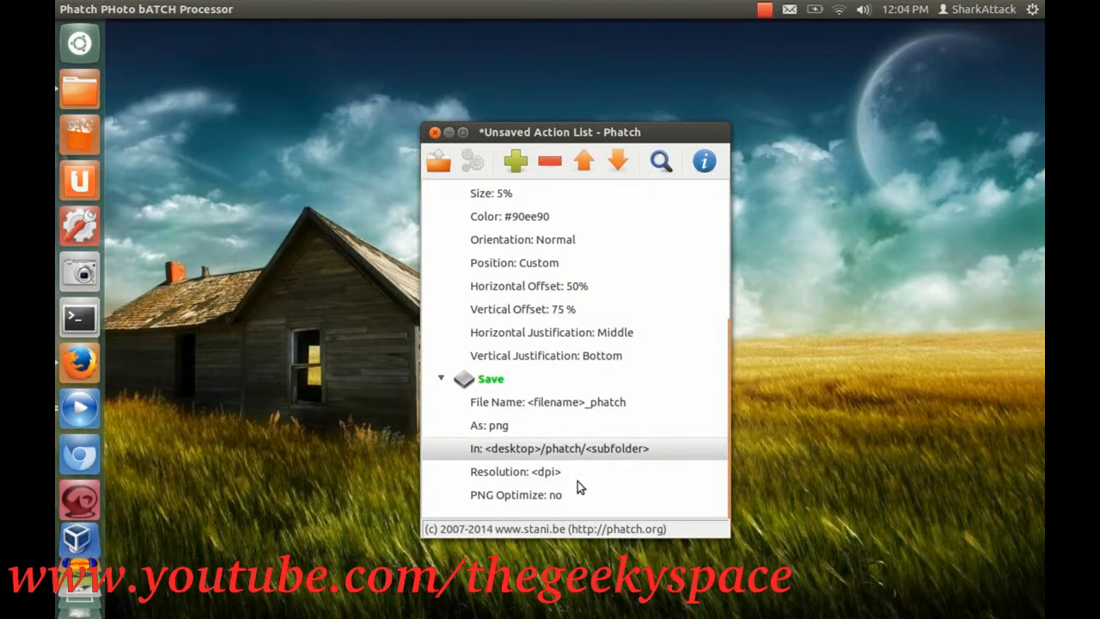
mouse_move(626, 502)
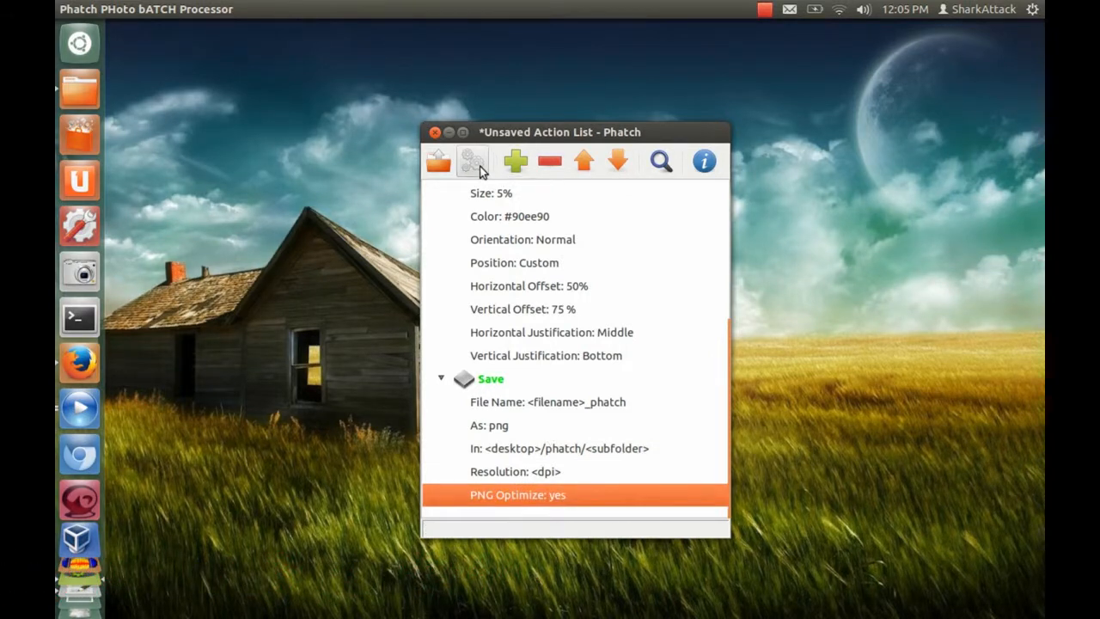
mouse_move(471, 161)
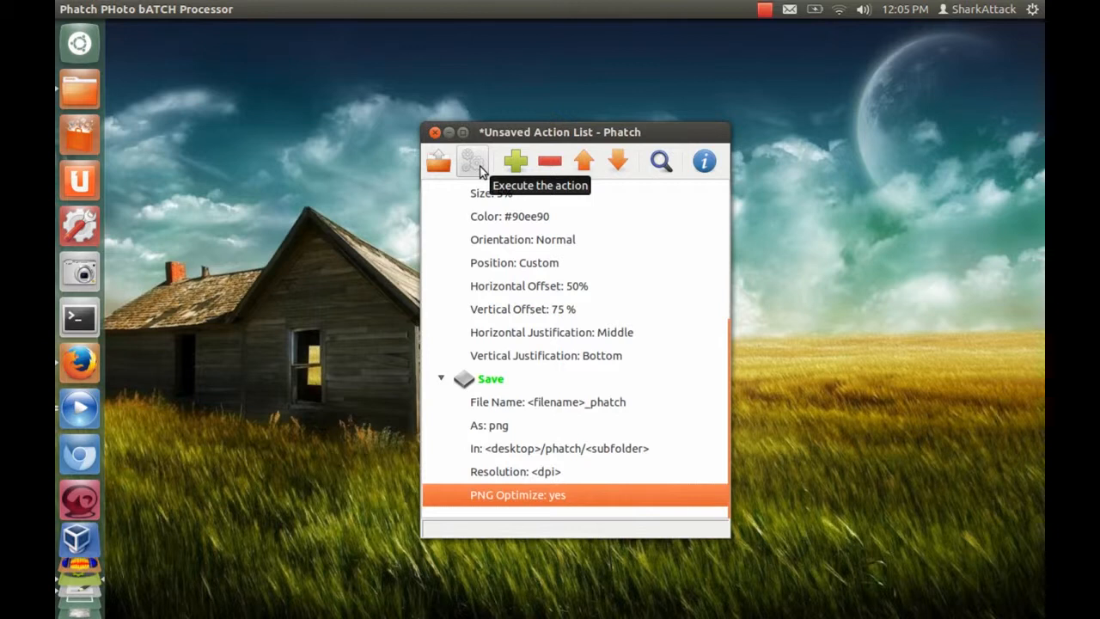
Start the batch and set /home/shark_attack/Pictures/blog/kalisharedfold as the image source folder.
left_click(471, 161)
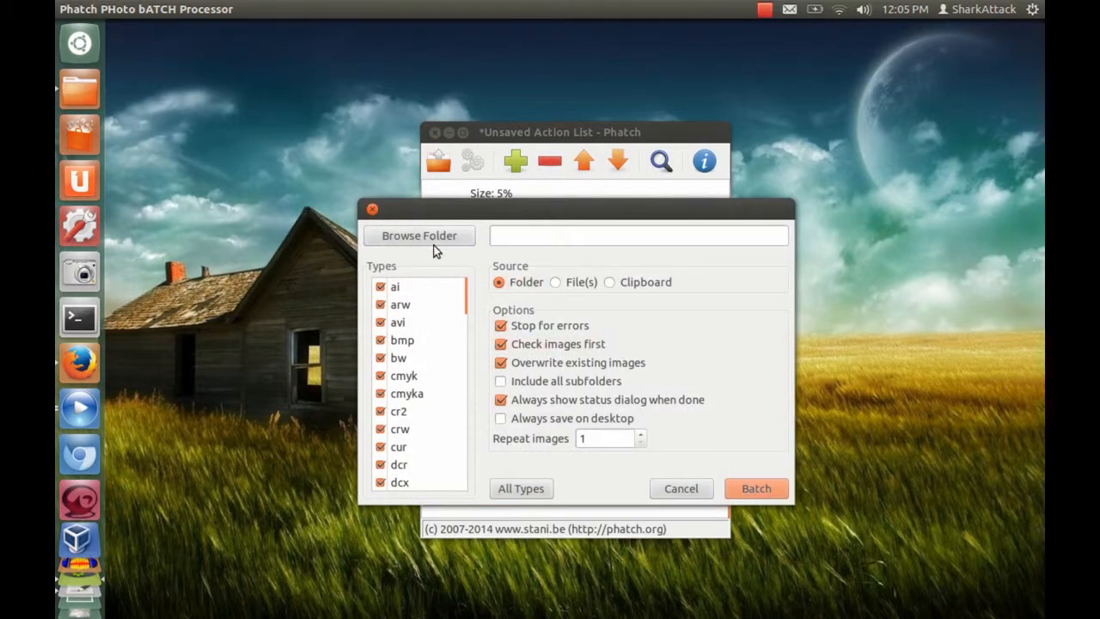
left_click(420, 235)
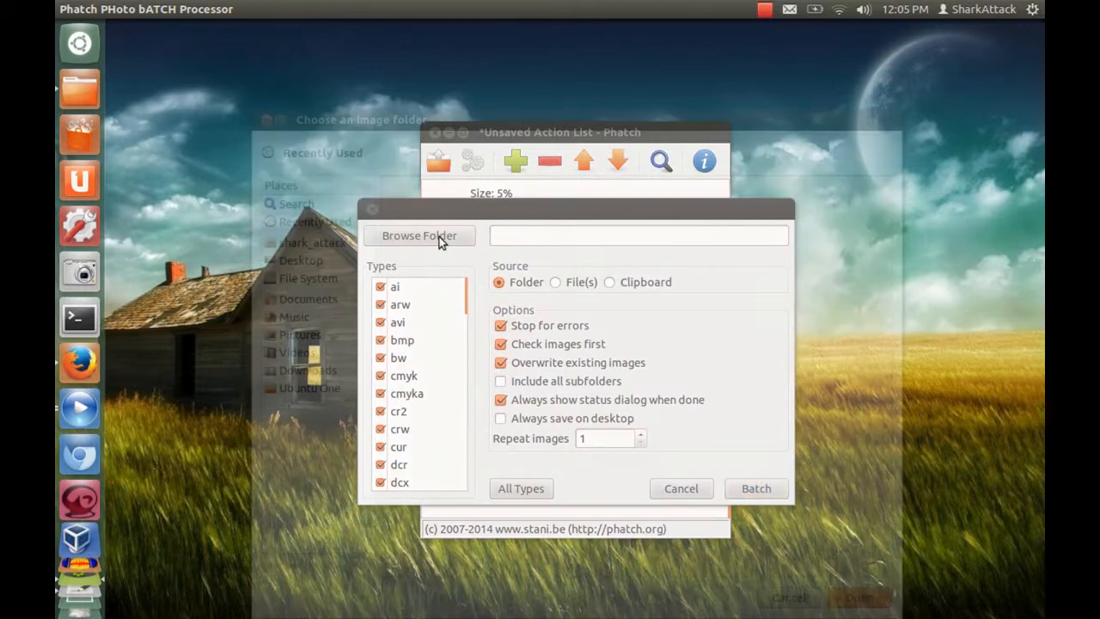
left_click(420, 234)
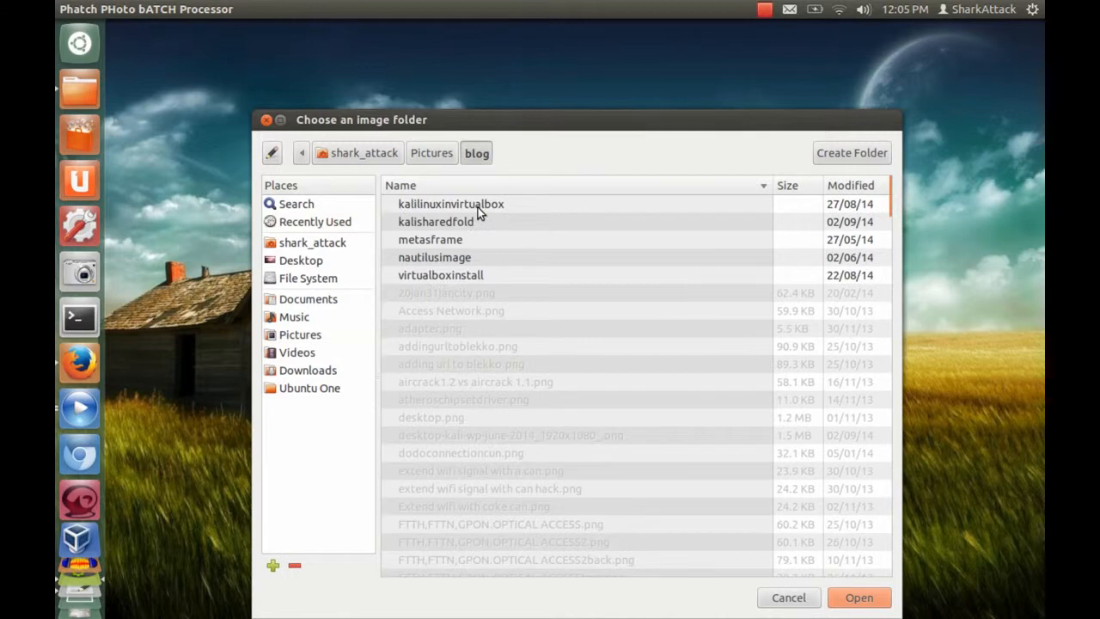
left_click(449, 222)
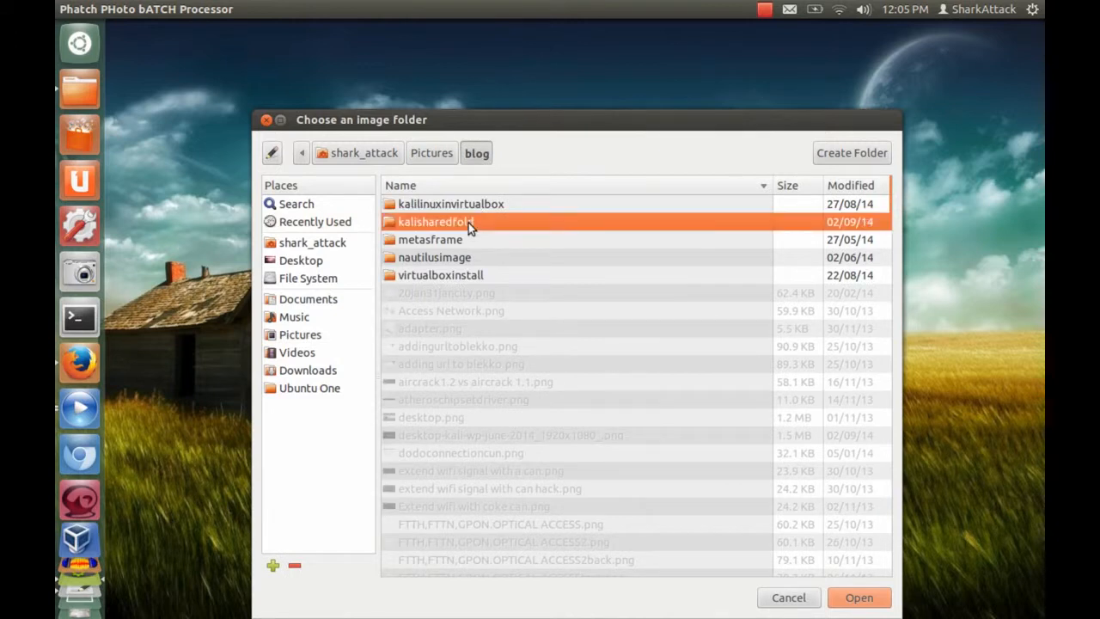
double_click(433, 222)
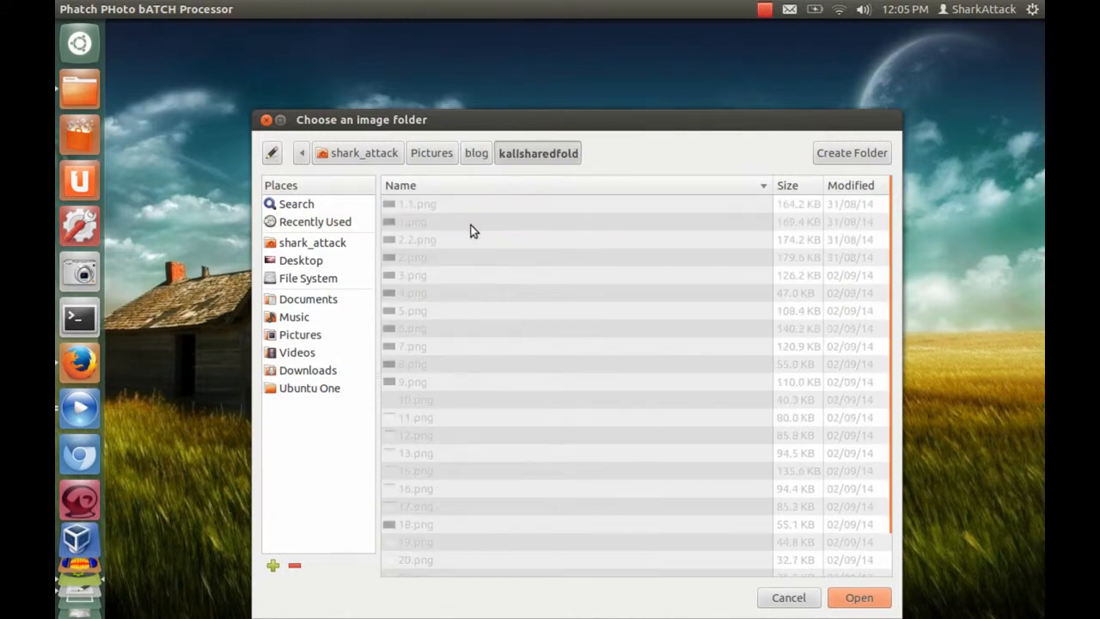
mouse_move(756, 550)
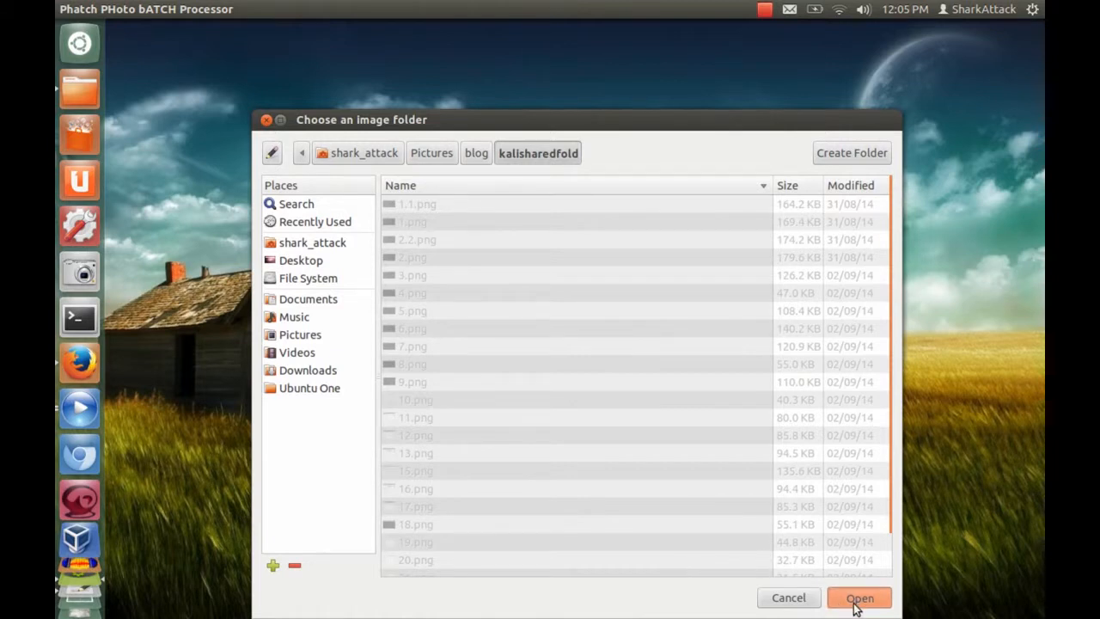
left_click(877, 598)
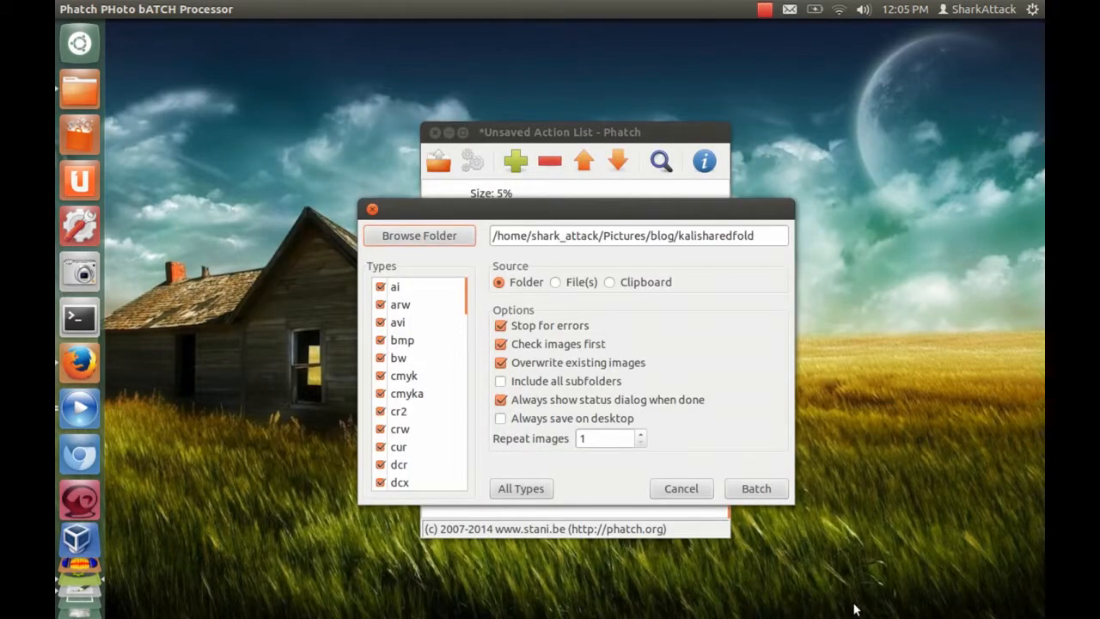
mouse_move(842, 601)
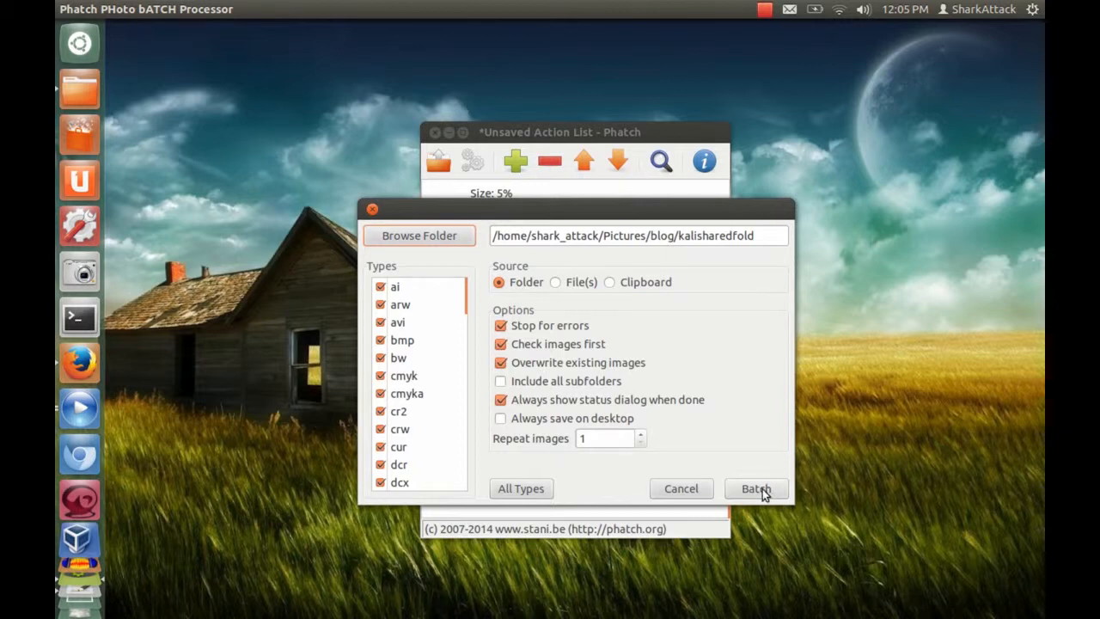
Run the batch on all listed images until 24 images are reported done.
left_click(756, 488)
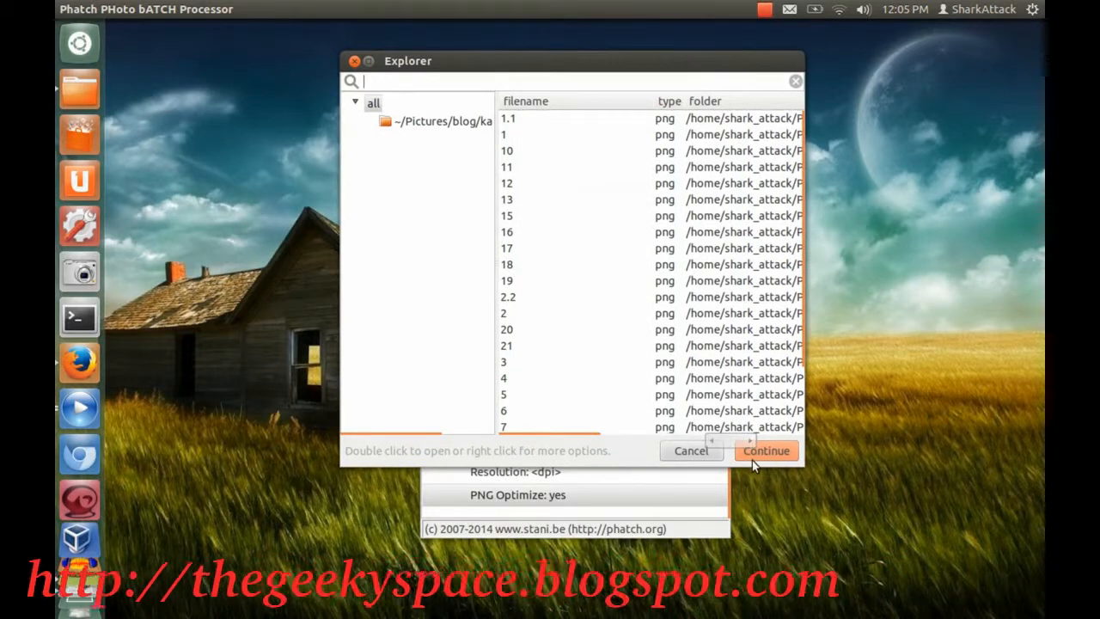
mouse_move(767, 458)
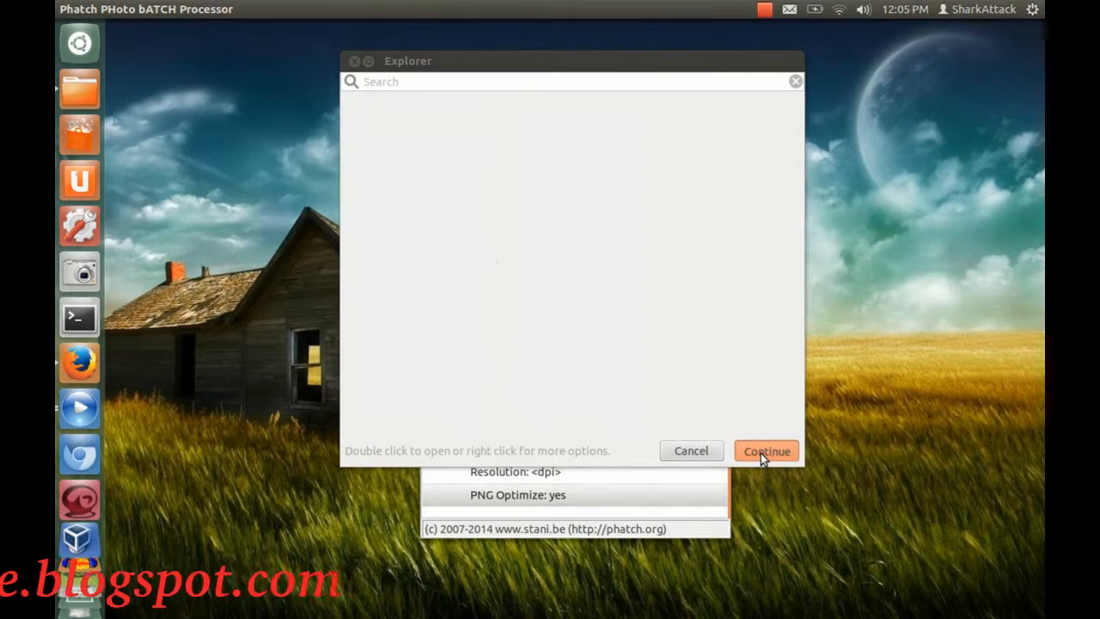
left_click(766, 451)
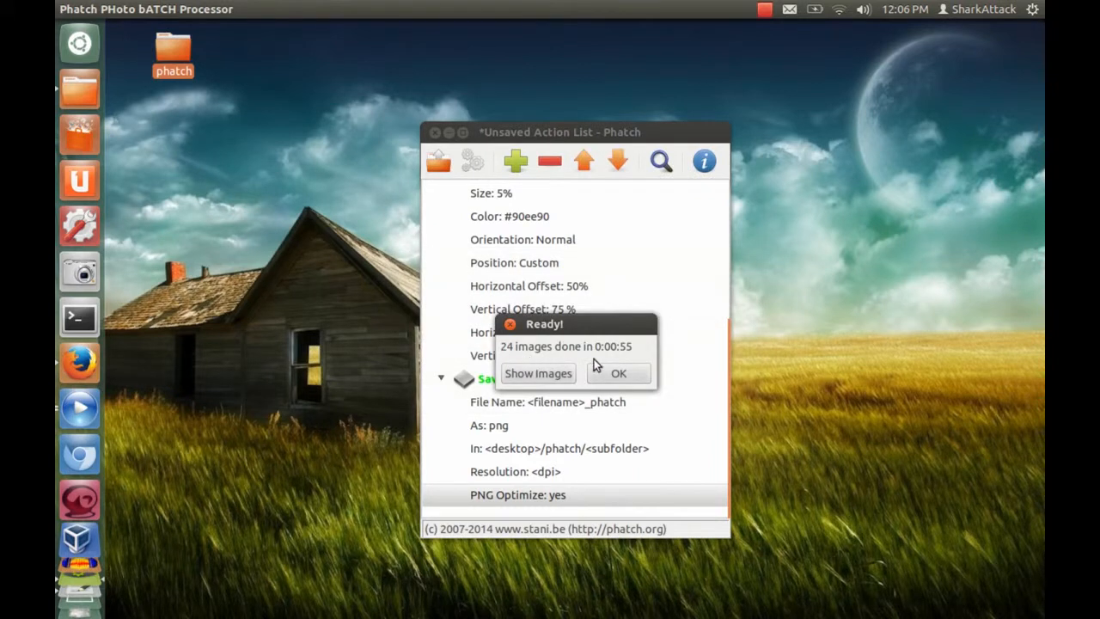
Dismiss the Ready dialog, open the desktop phatch folder and select 1.1_phatch.png.
left_click(619, 373)
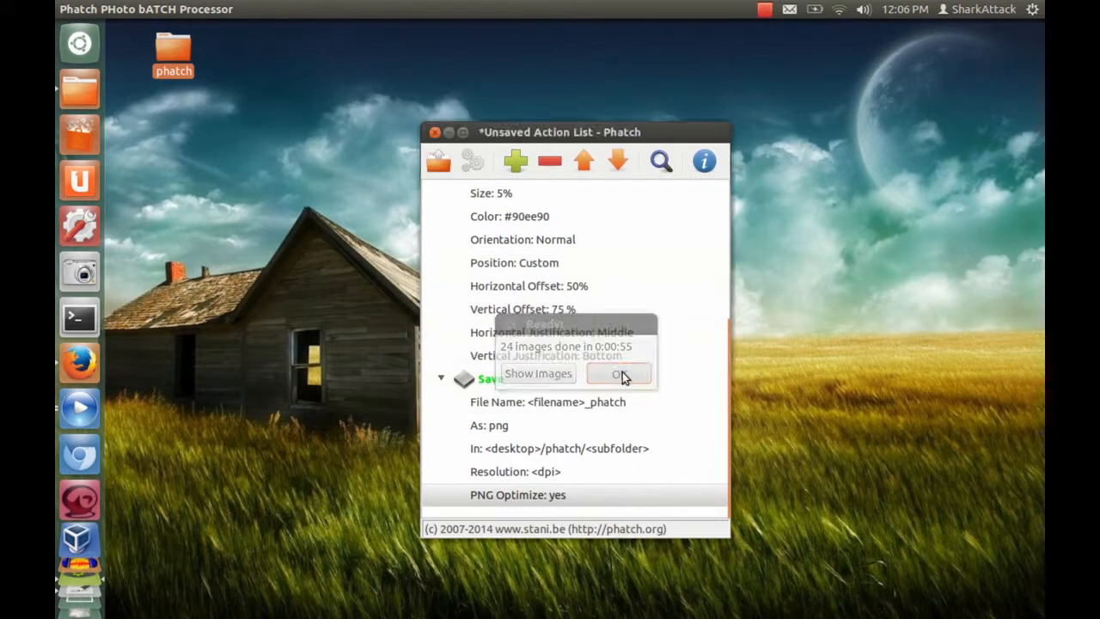
left_click(622, 375)
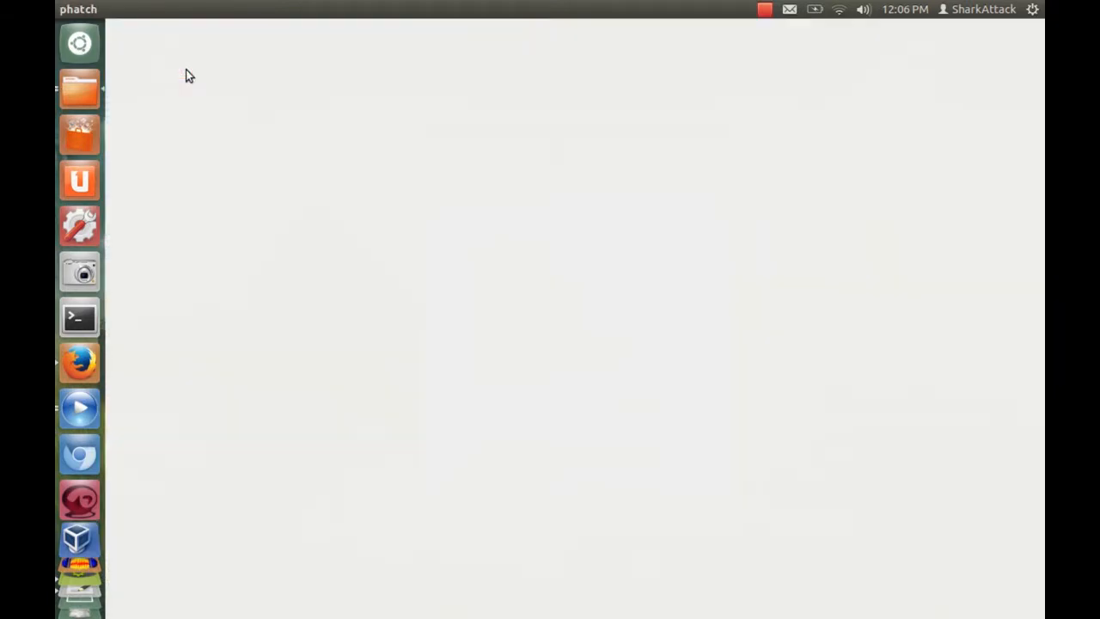
left_click(79, 89)
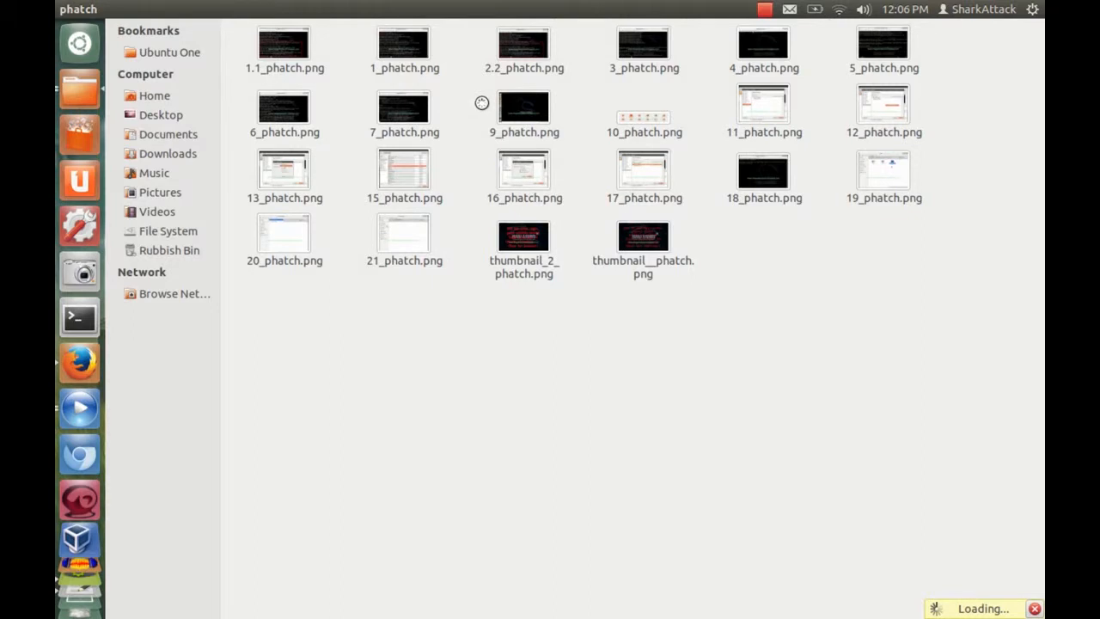
mouse_move(445, 91)
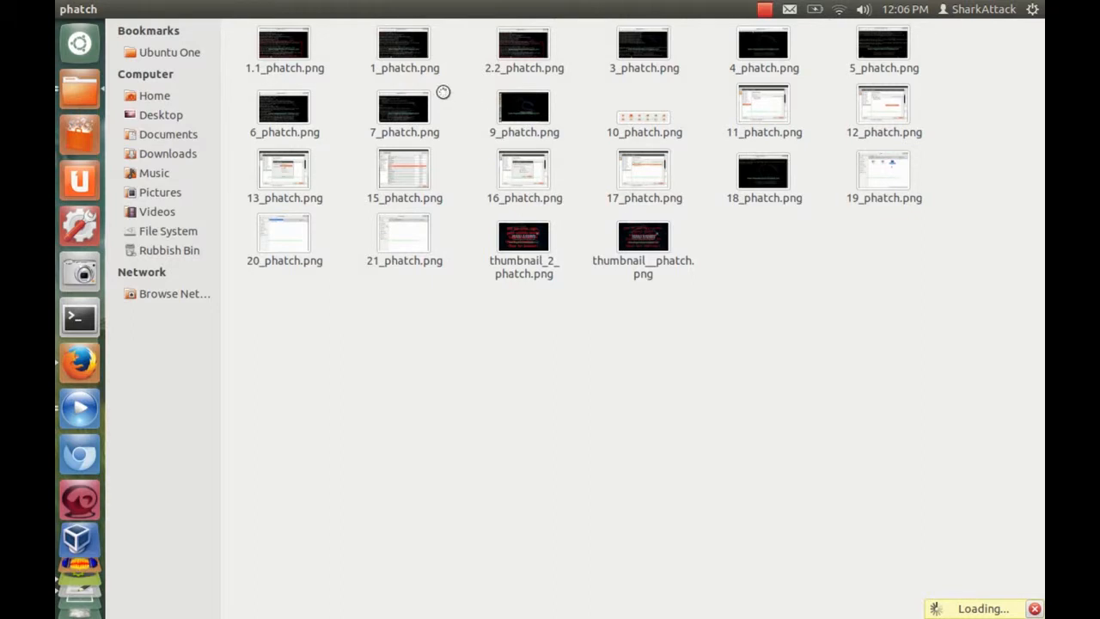
left_click(283, 43)
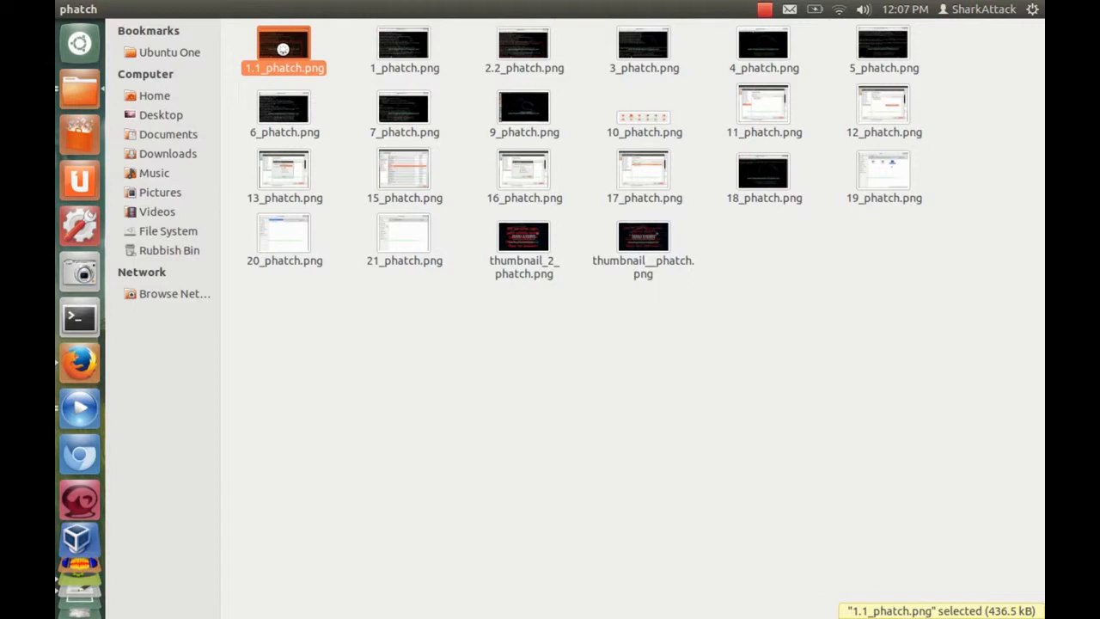
Browse the processed images from 1.1_phatch.png onward, checking the green blog address watermark on each.
double_click(283, 43)
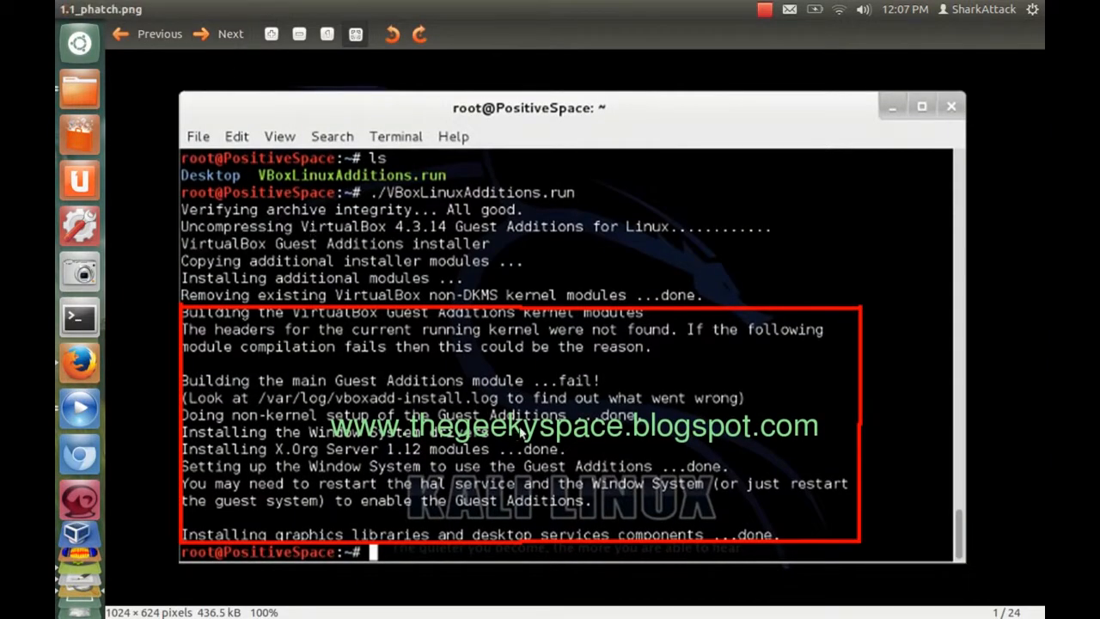
left_click(231, 35)
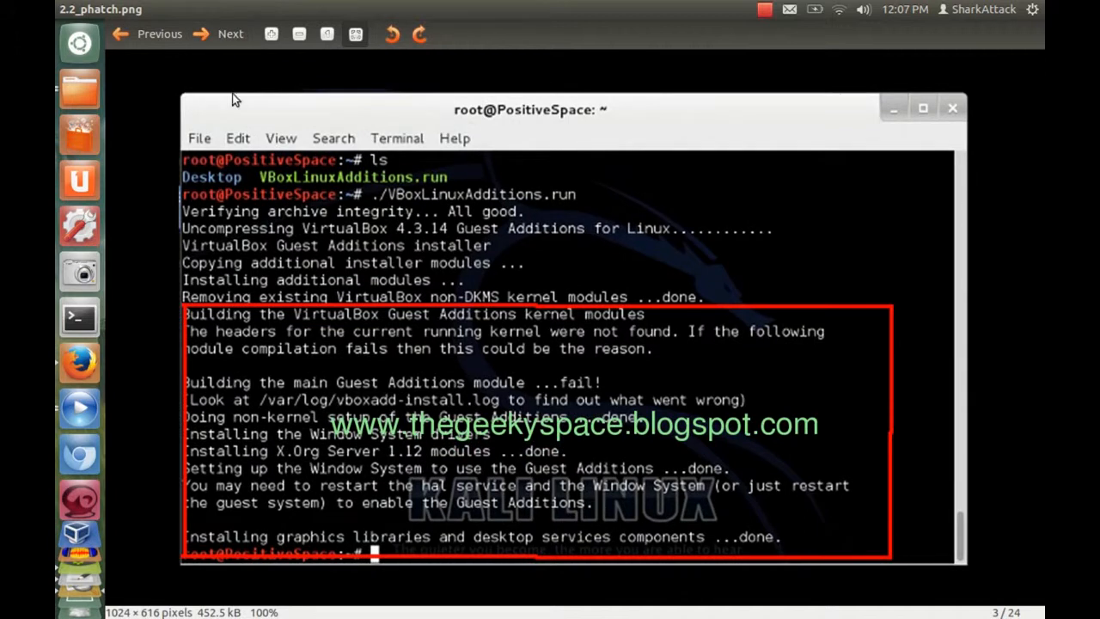
left_click(230, 33)
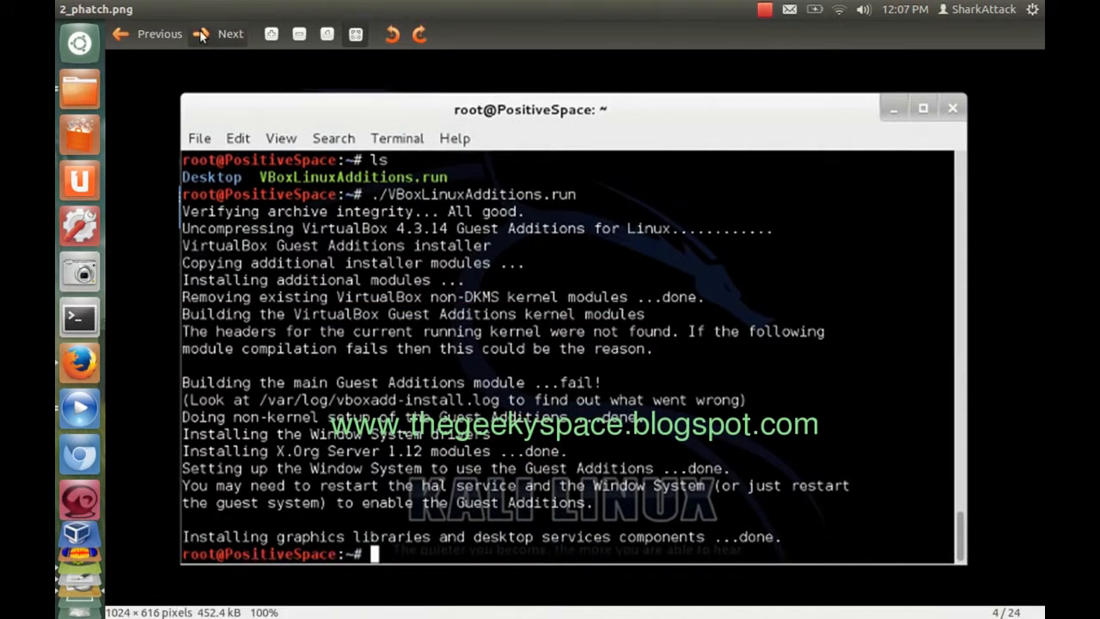
left_click(231, 35)
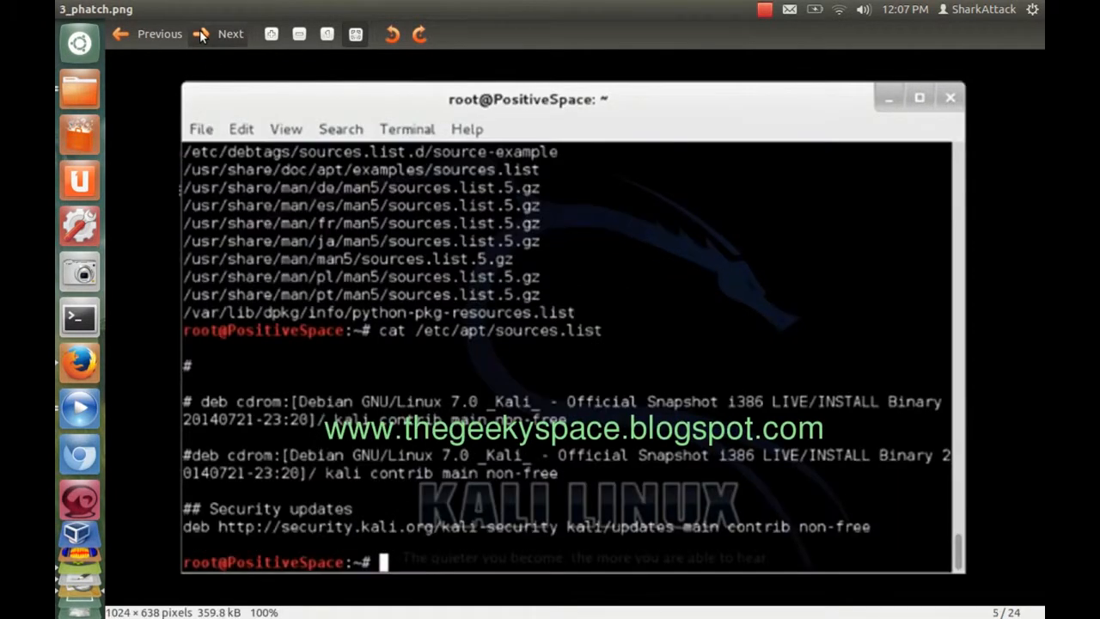
type("vi /etc/apt/sources.list")
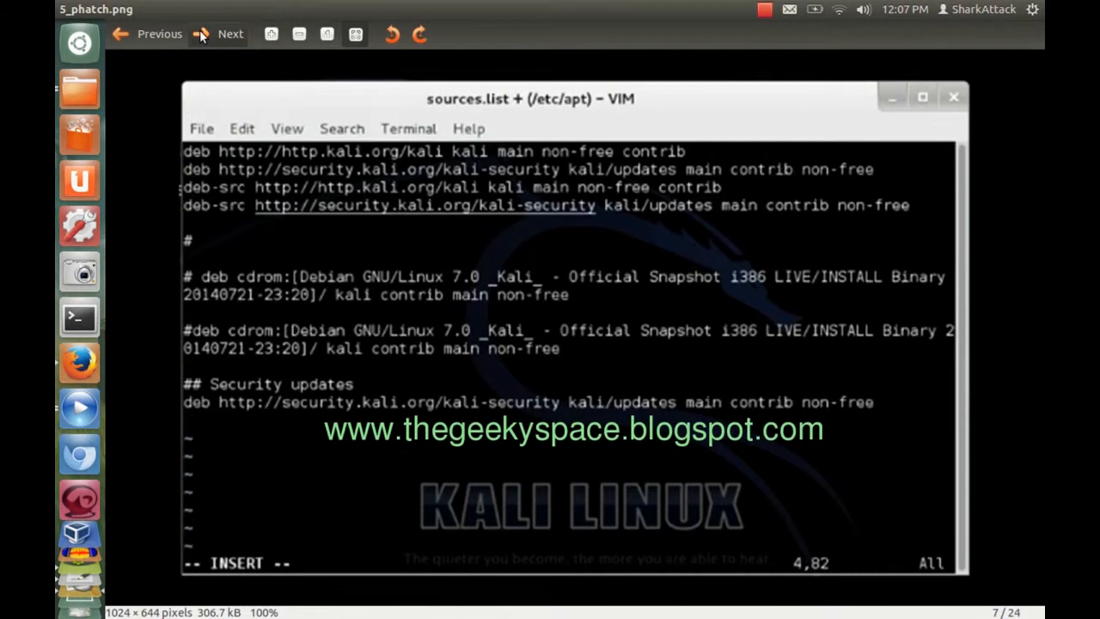
left_click(230, 34)
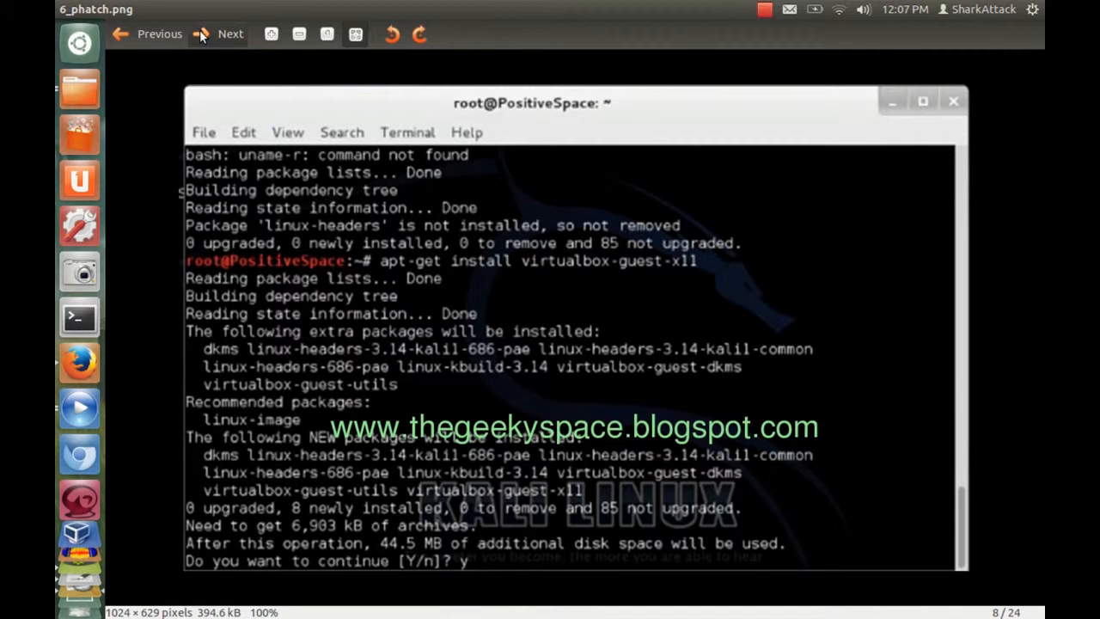
left_click(230, 35)
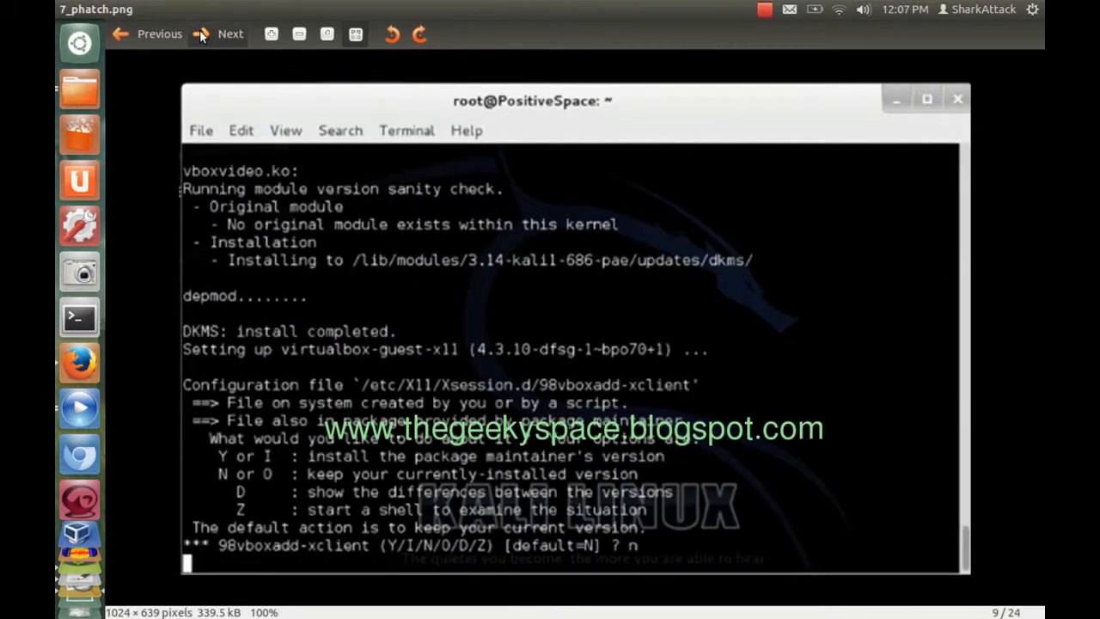
left_click(230, 35)
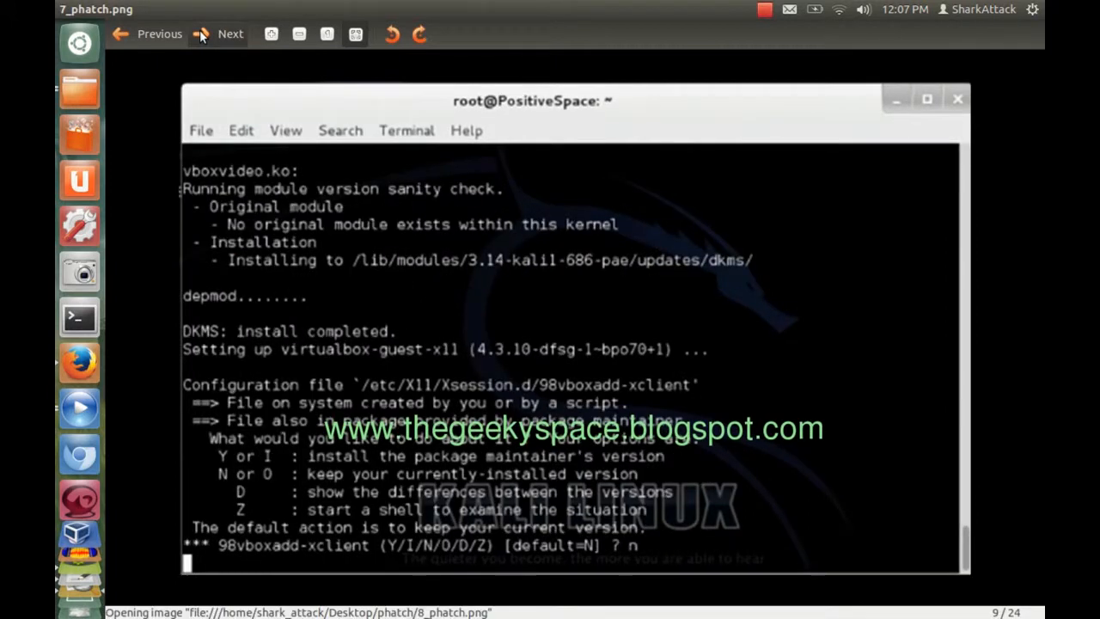
left_click(231, 34)
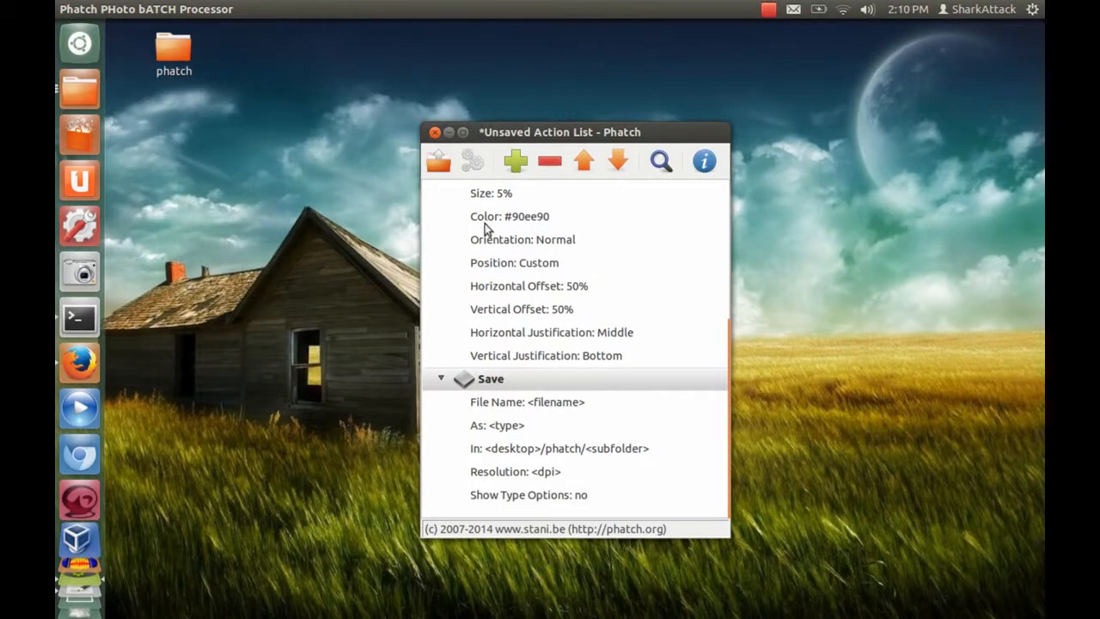
mouse_move(434, 193)
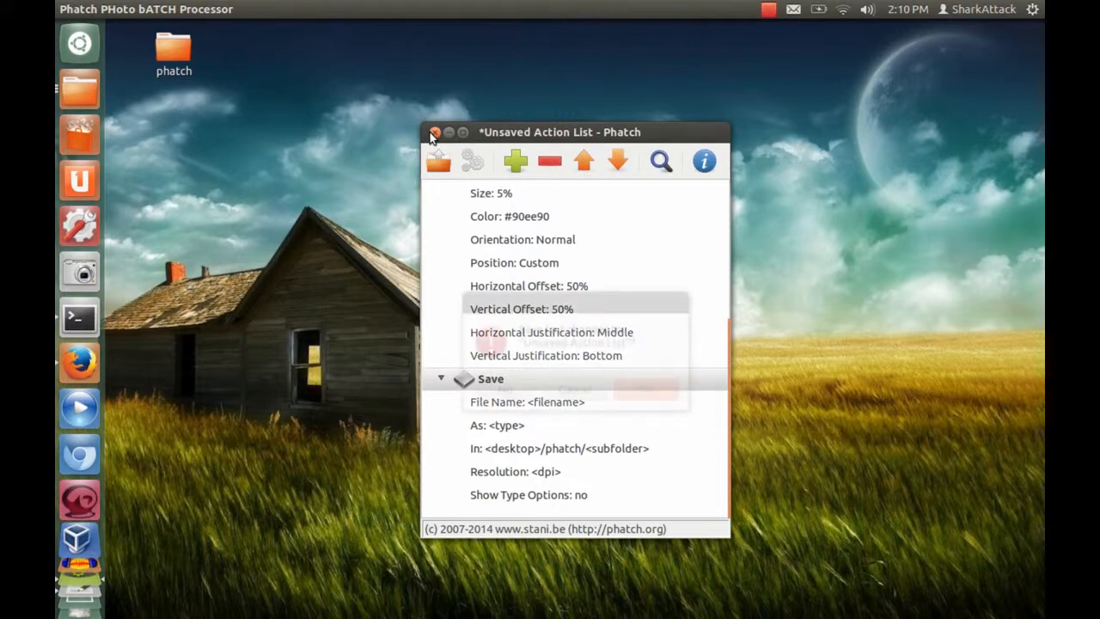
Close Phatch, saving the action list as 'imagetext' in the home folder.
left_click(435, 131)
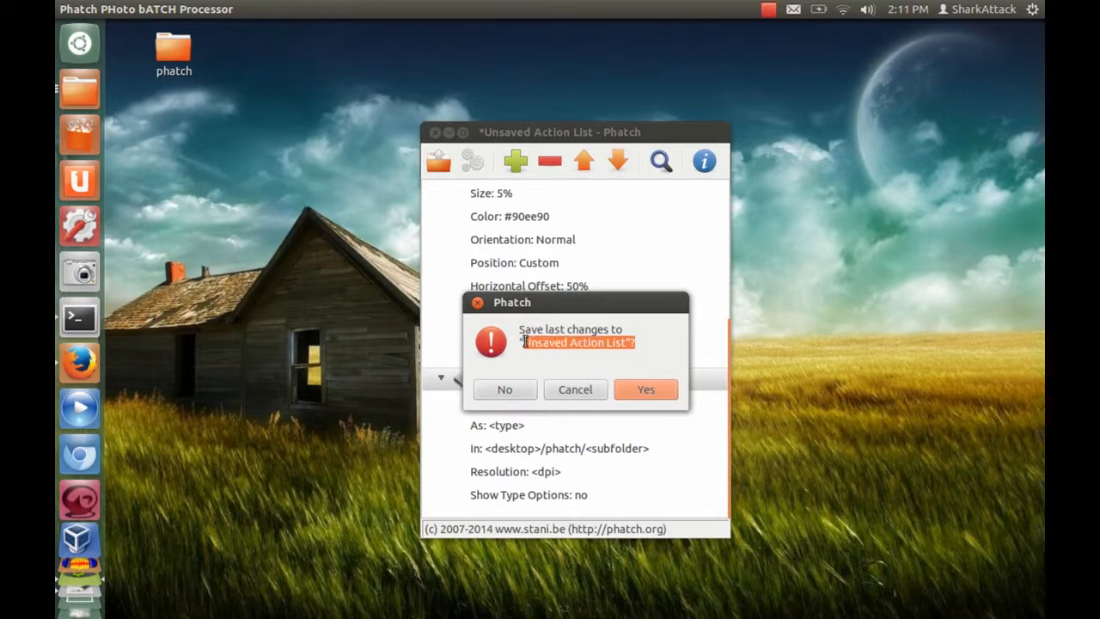
left_click(646, 388)
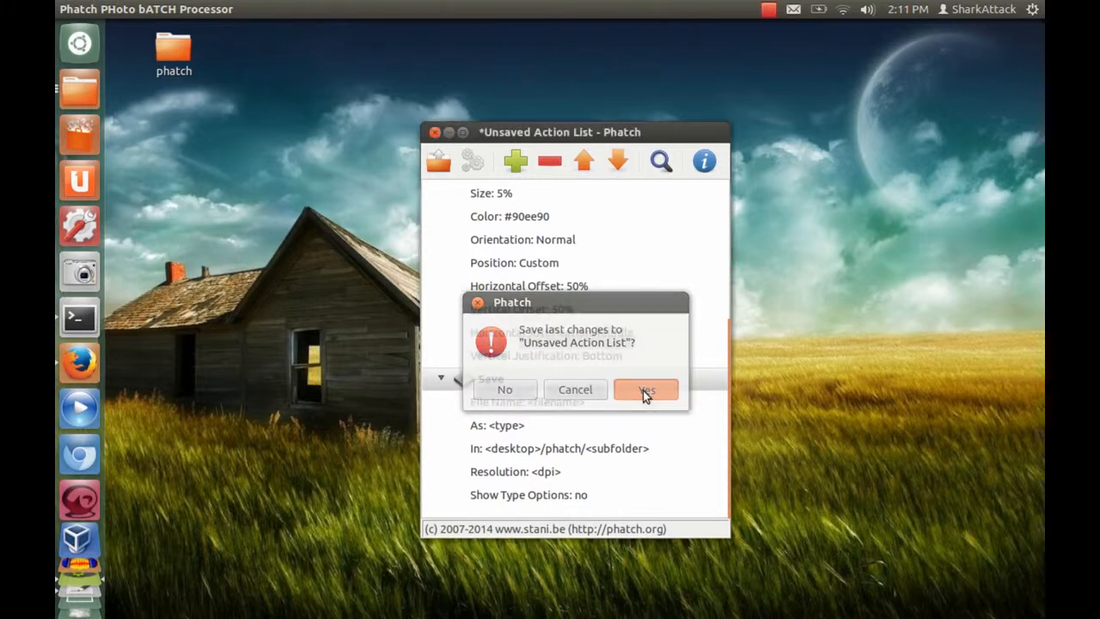
left_click(646, 388)
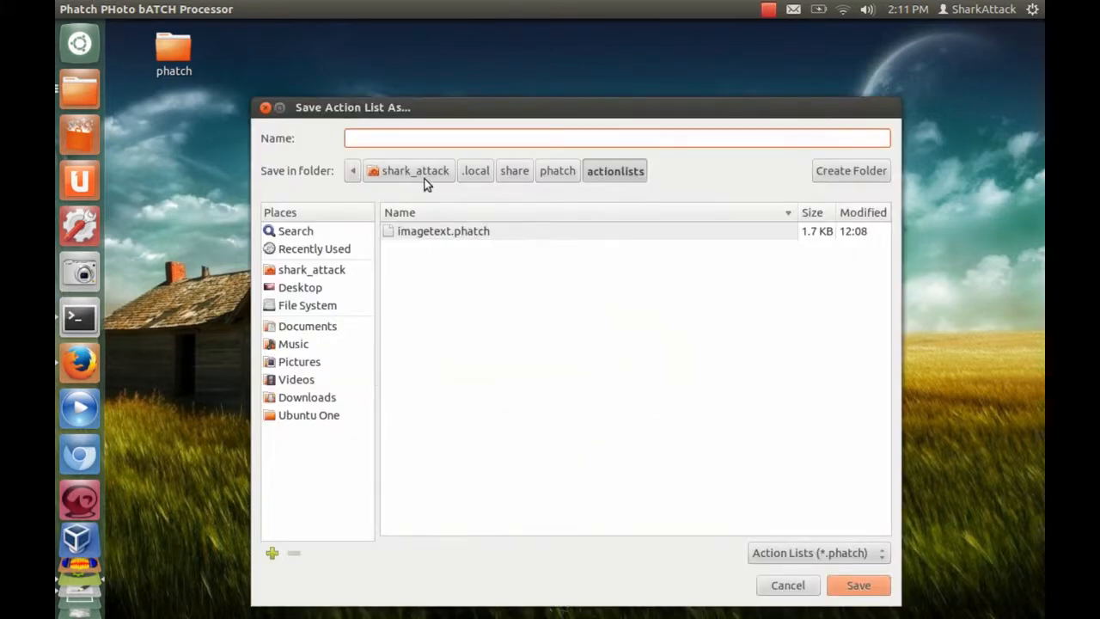
left_click(410, 170)
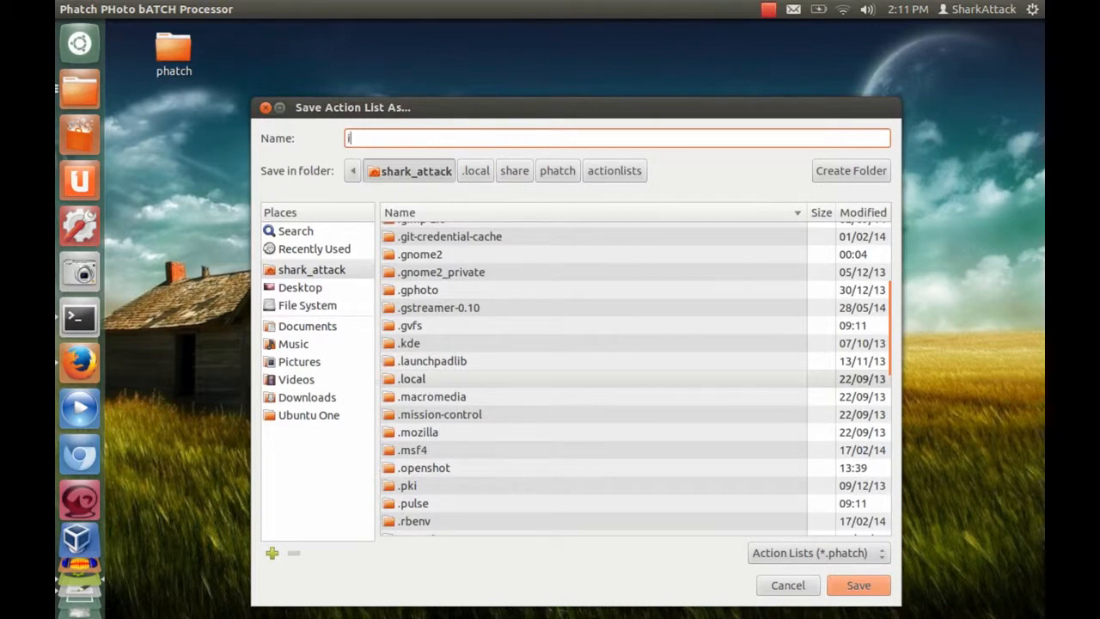
type("imagetext")
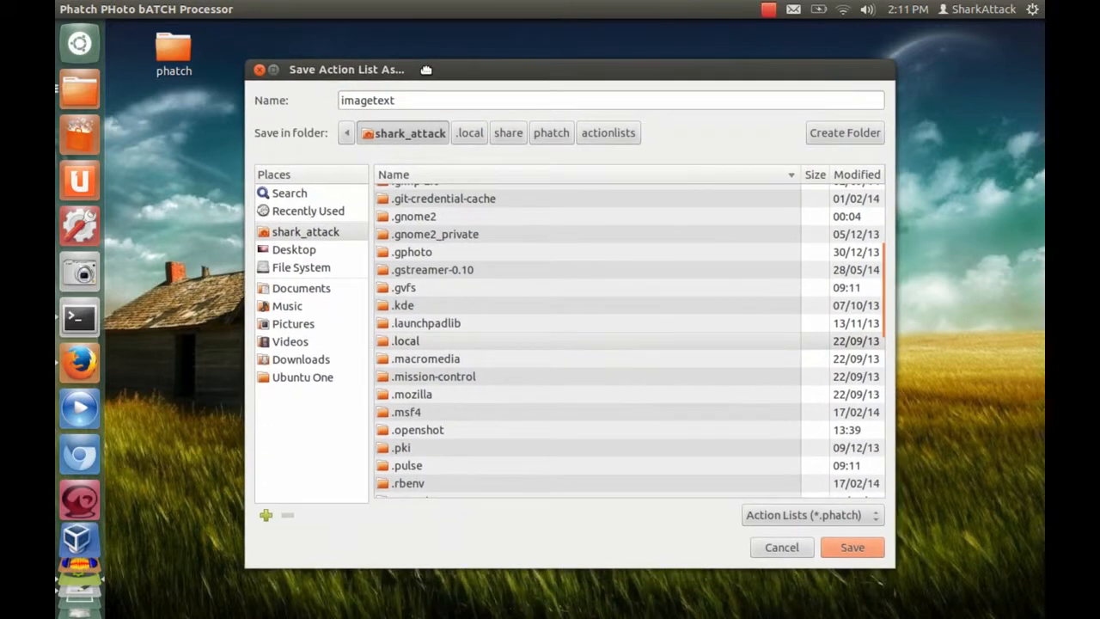
left_click(612, 100)
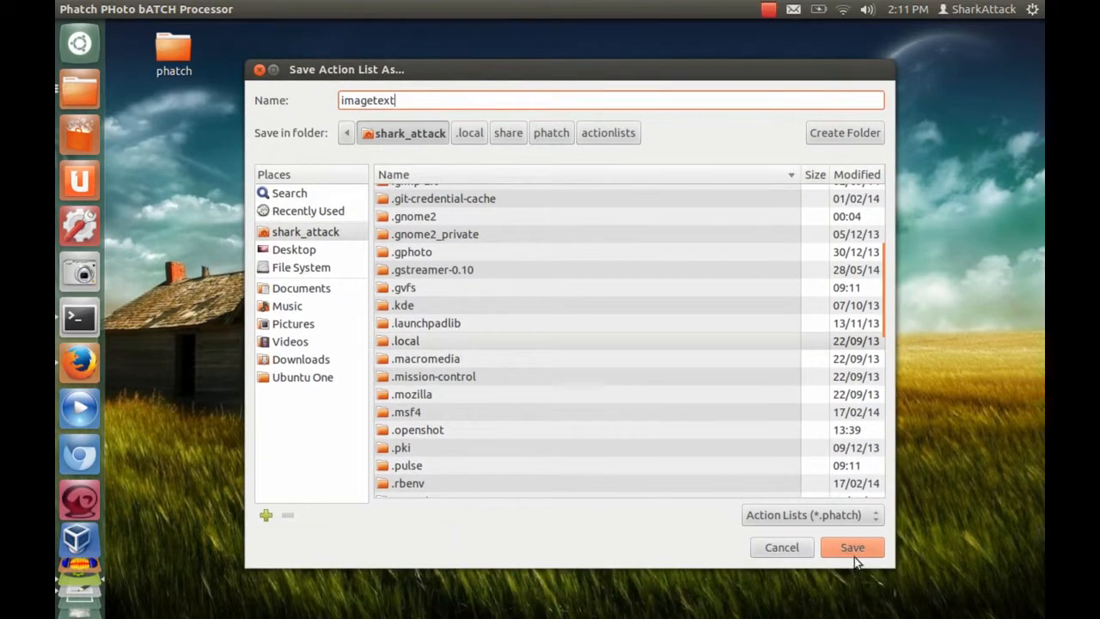
left_click(853, 547)
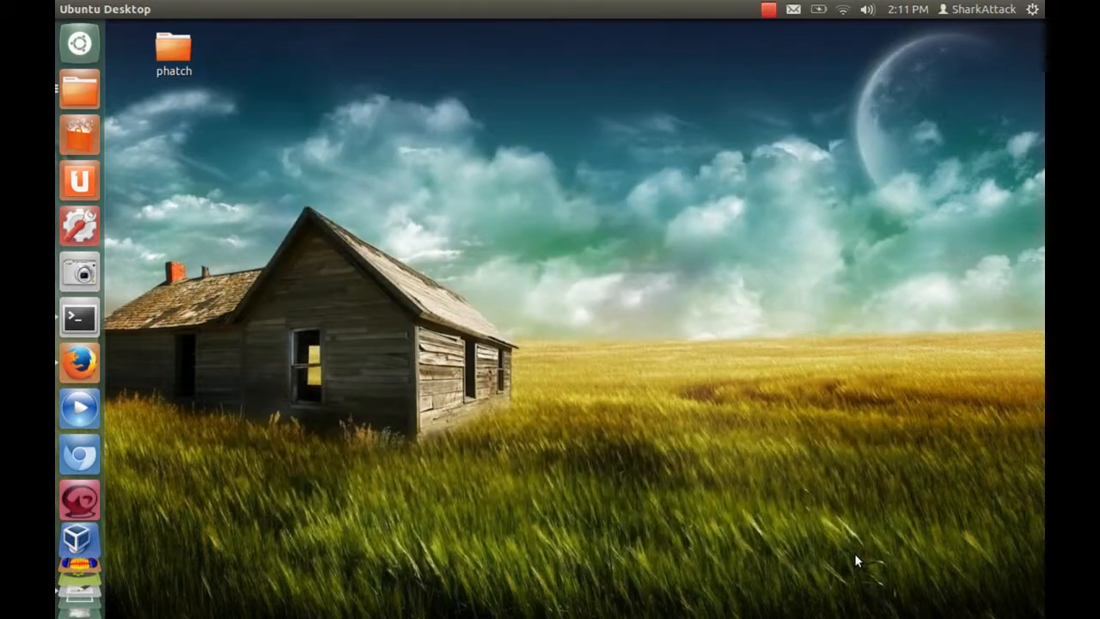
mouse_move(773, 397)
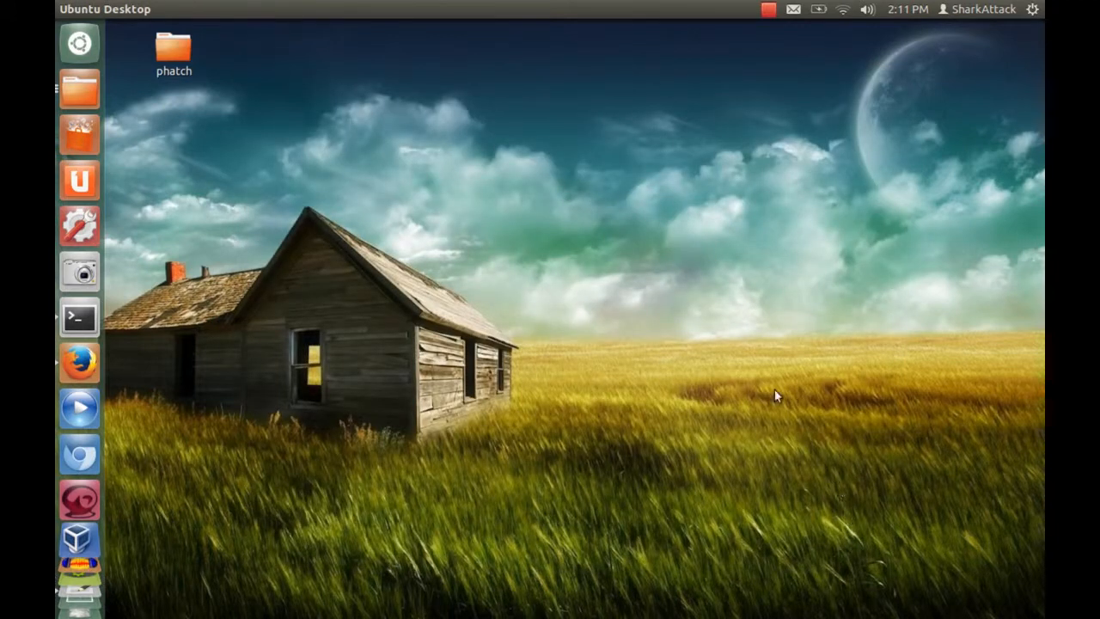